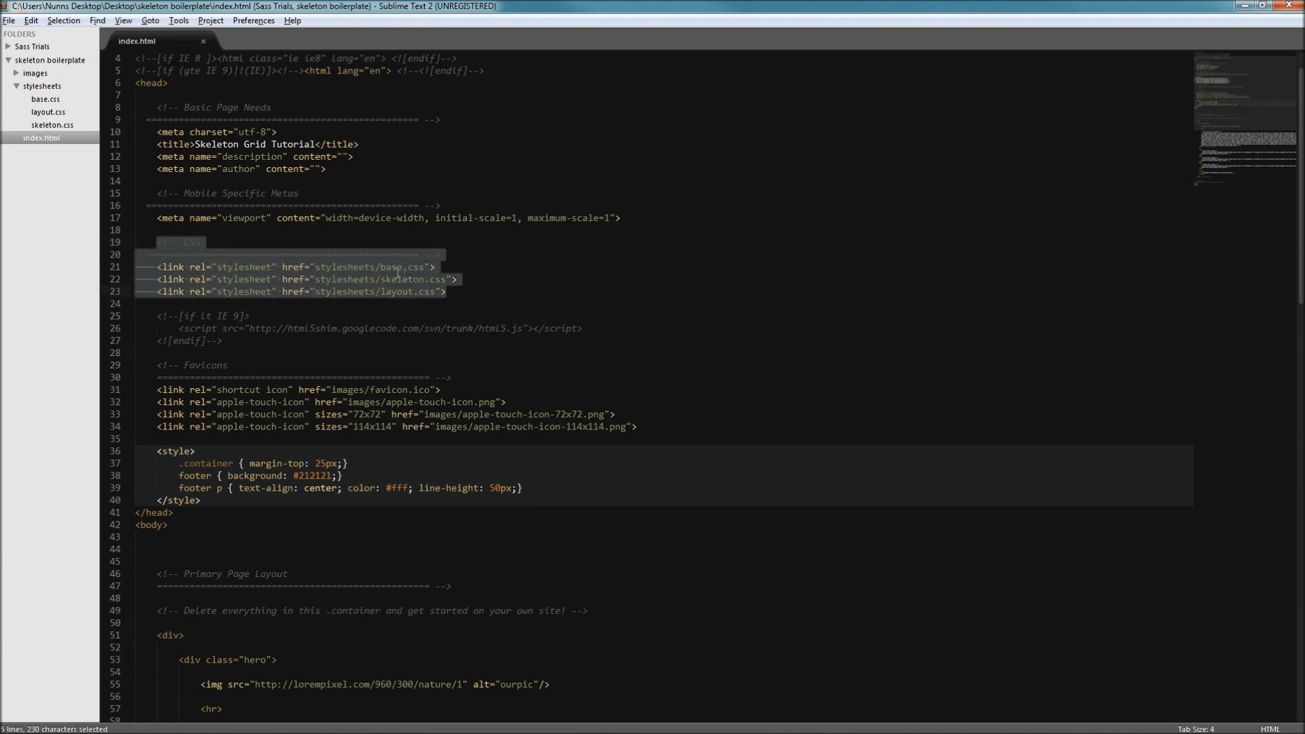
Clear the selection on the stylesheet links and scroll down through the code
{"action": "left_click", "coordinate": [465, 308]}
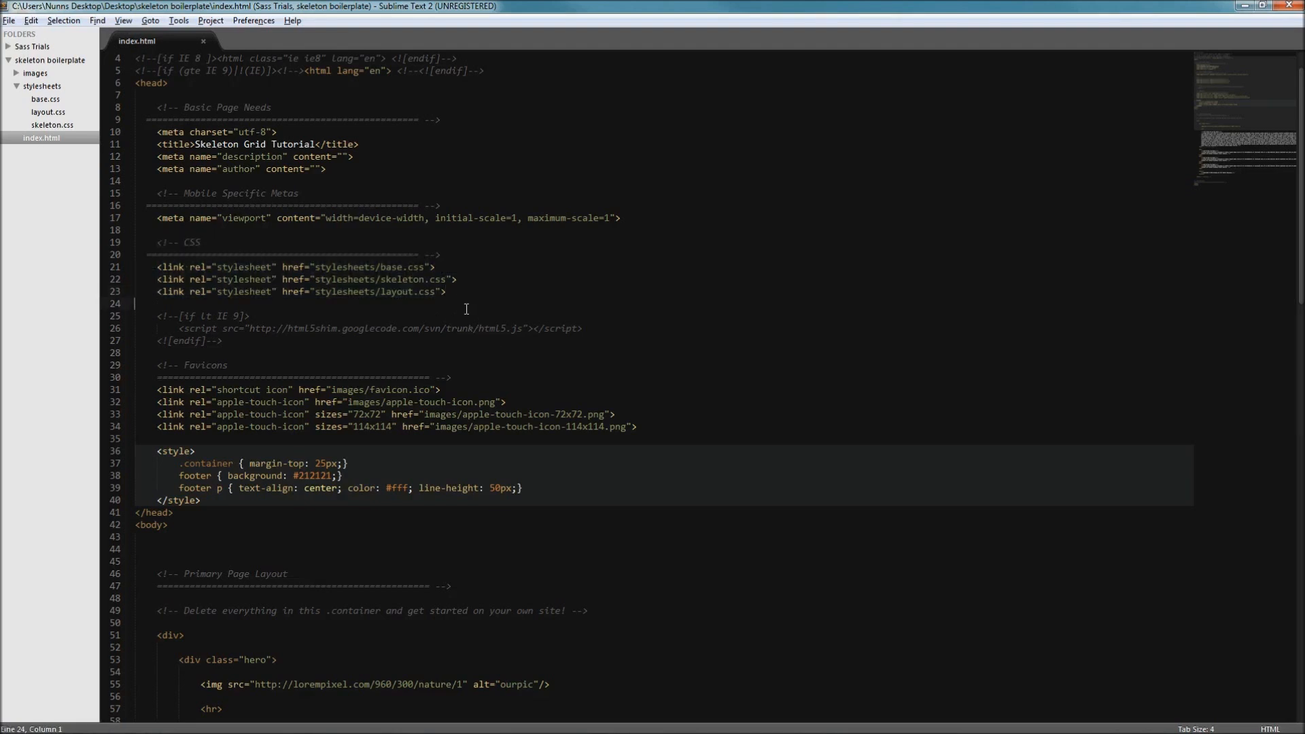
{"action": "mouse_move", "coordinate": [460, 295]}
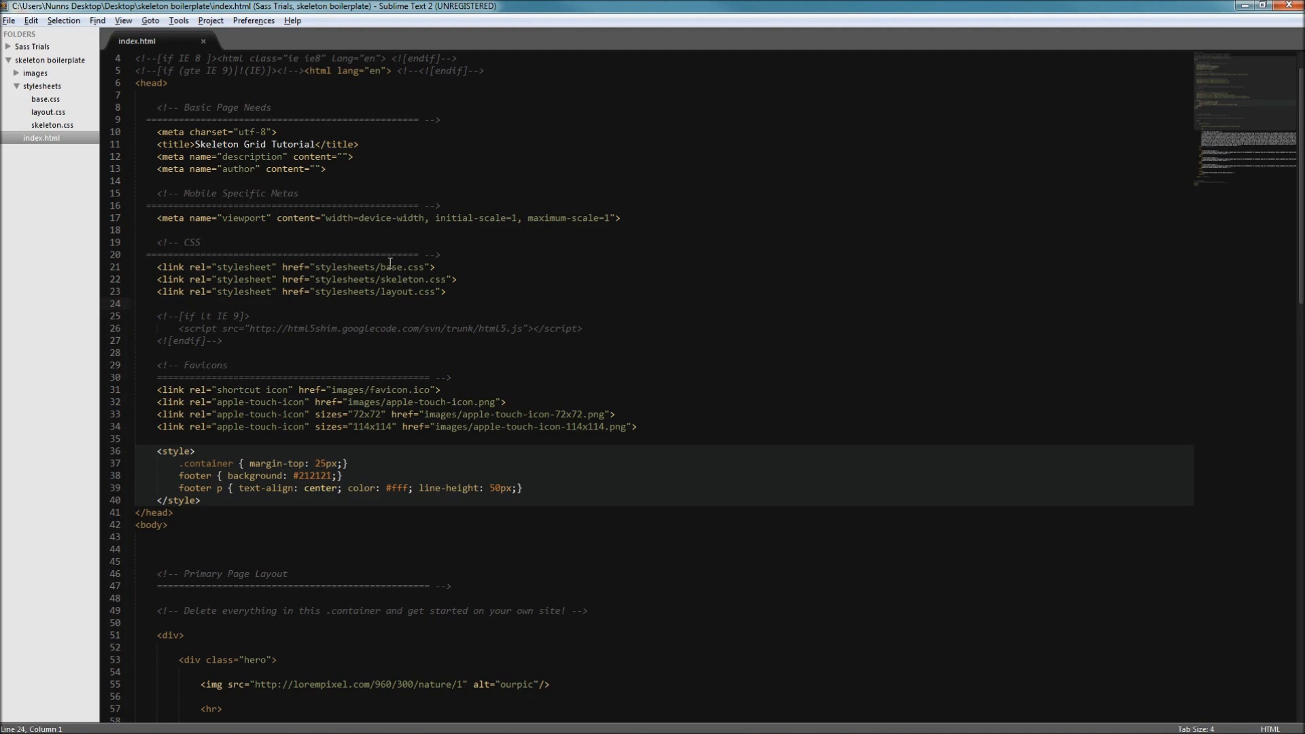
{"action": "mouse_move", "coordinate": [394, 286]}
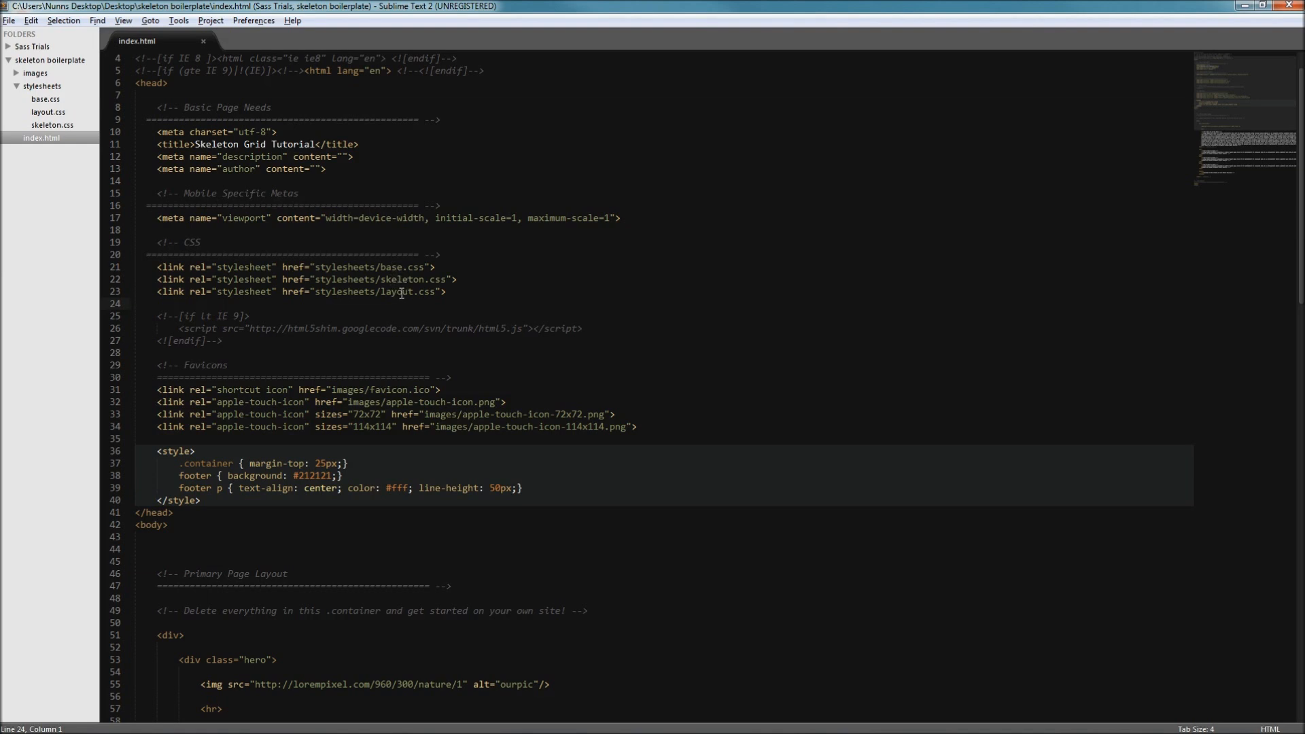
{"action": "scroll", "scroll_direction": "down", "scroll_amount": 3}
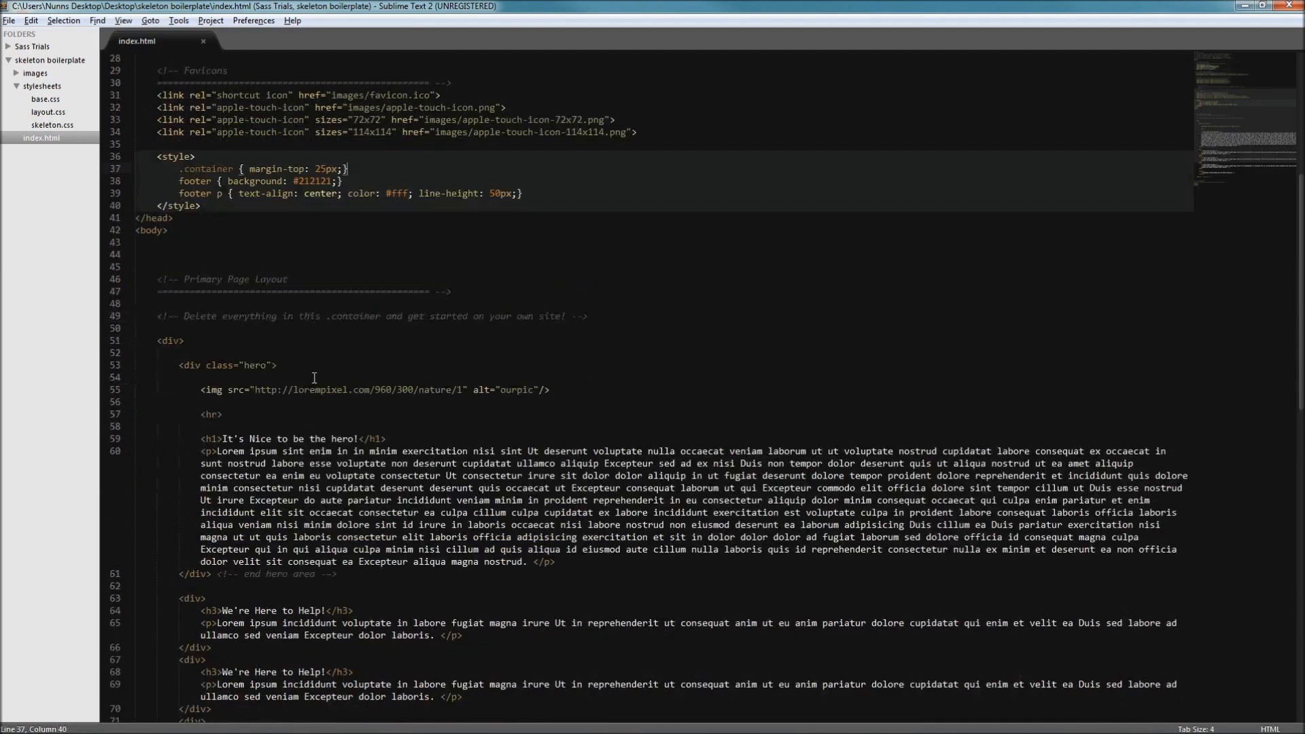
{"action": "scroll", "scroll_direction": "down", "scroll_amount": 3}
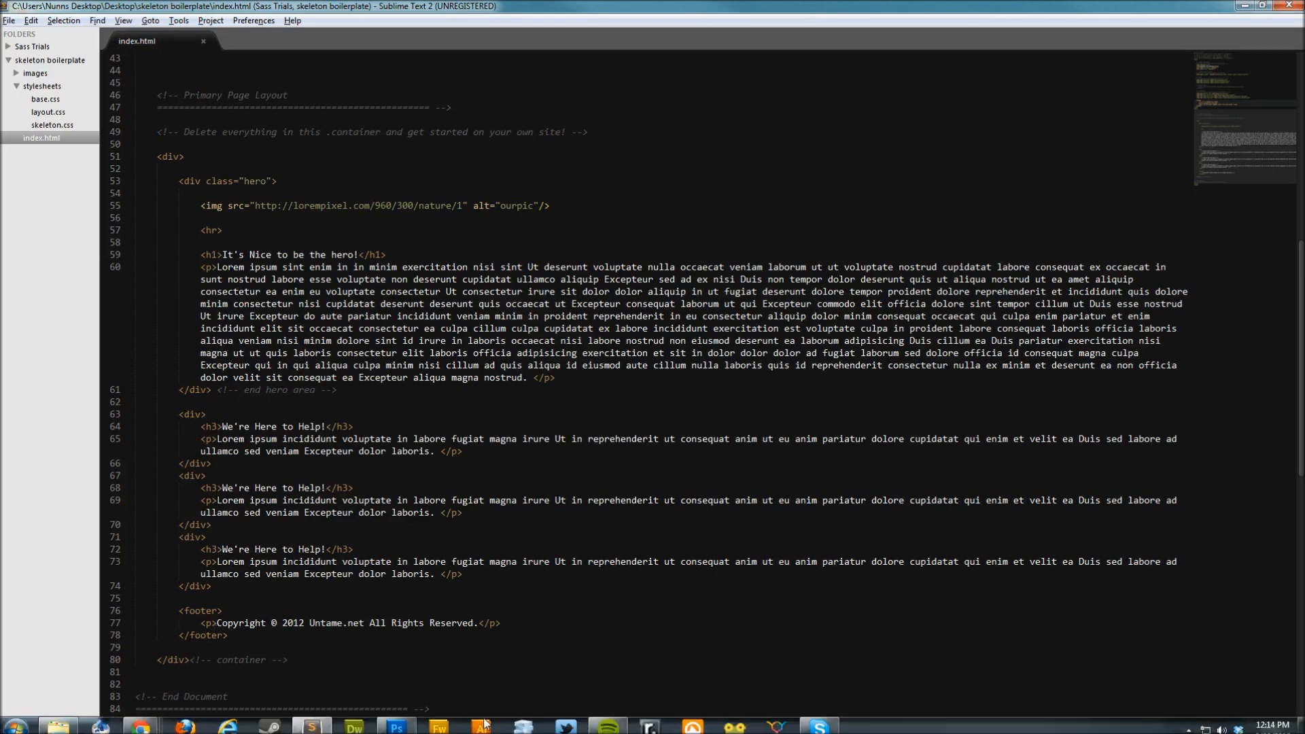
{"action": "mouse_move", "coordinate": [139, 725]}
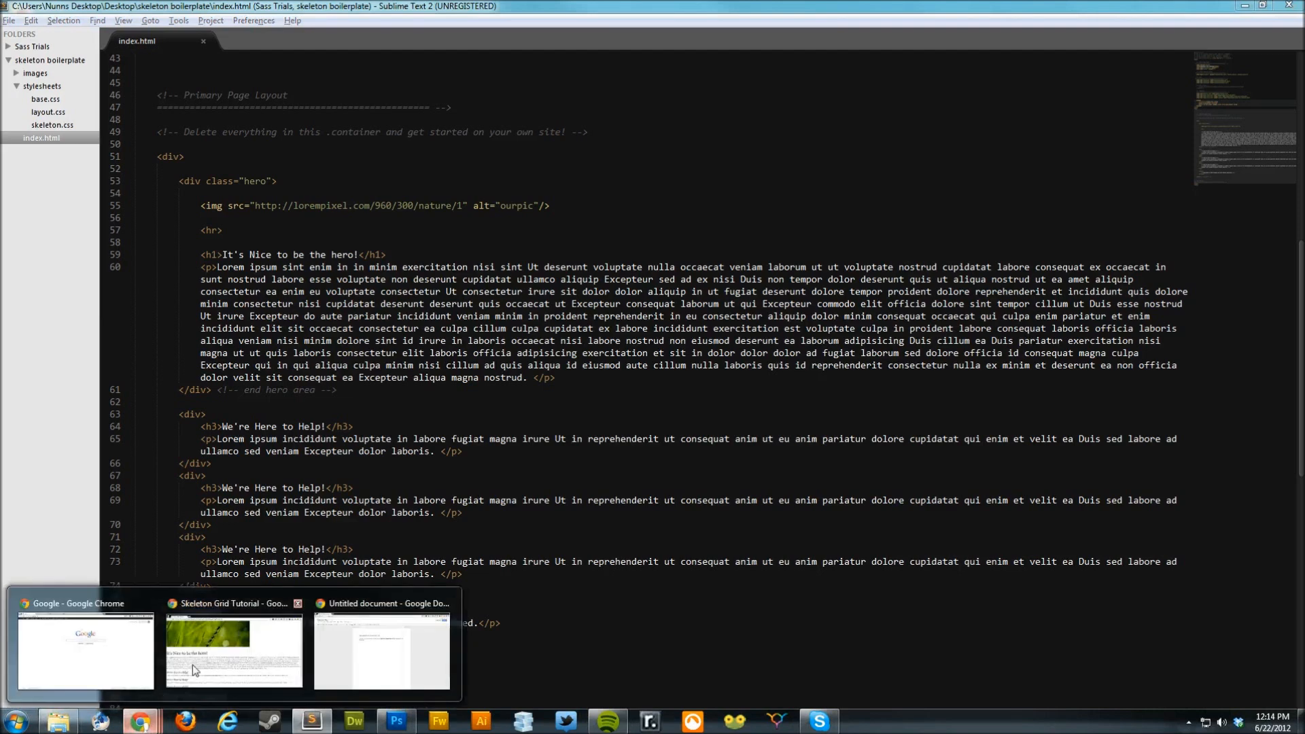
Maximize the Skeleton Grid Tutorial page in Chrome, review its stacked layout, then minimize it
{"action": "left_click", "coordinate": [233, 651]}
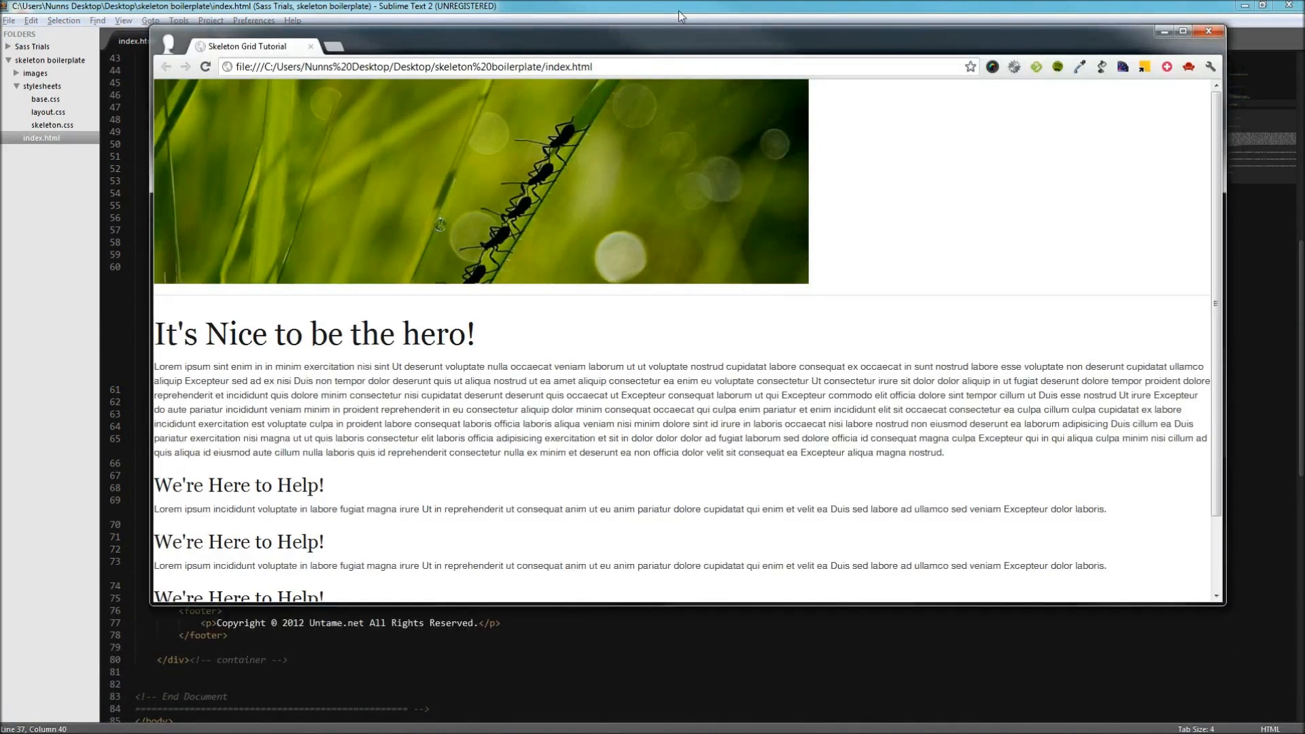
{"action": "left_click", "coordinate": [1183, 31]}
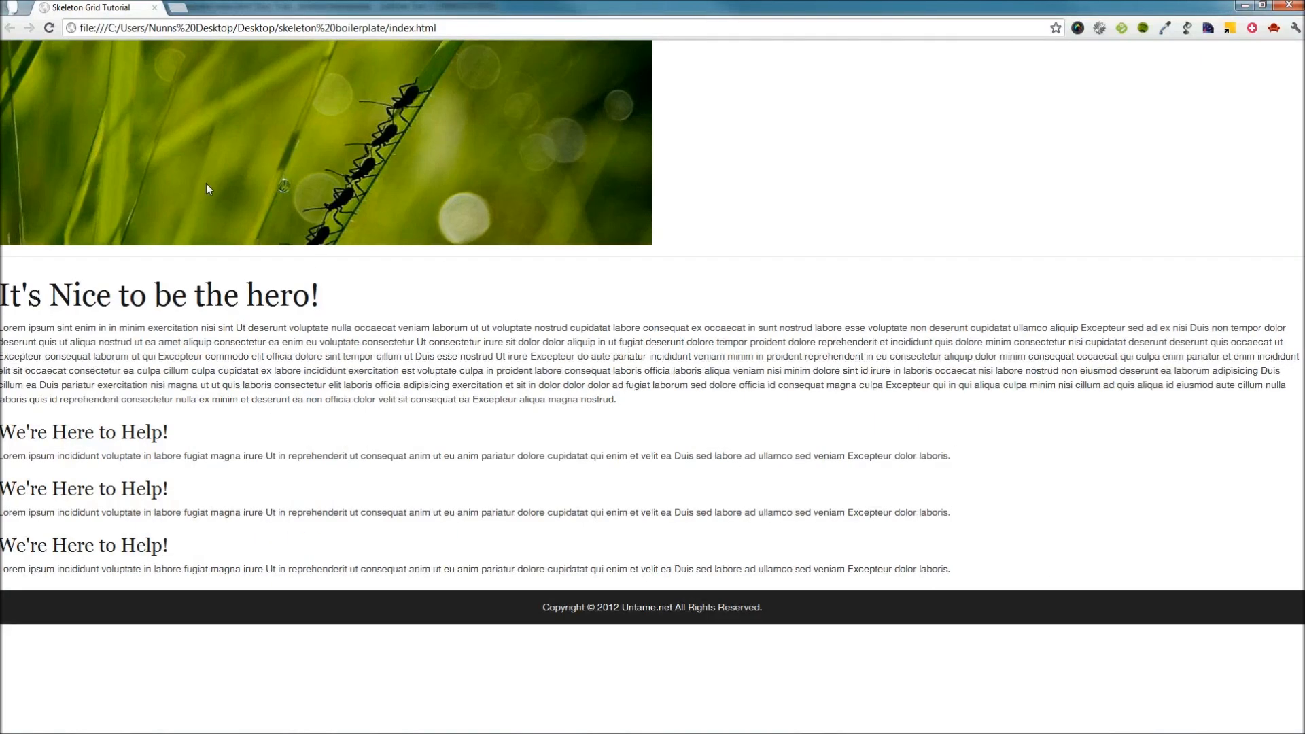
{"action": "mouse_move", "coordinate": [889, 633]}
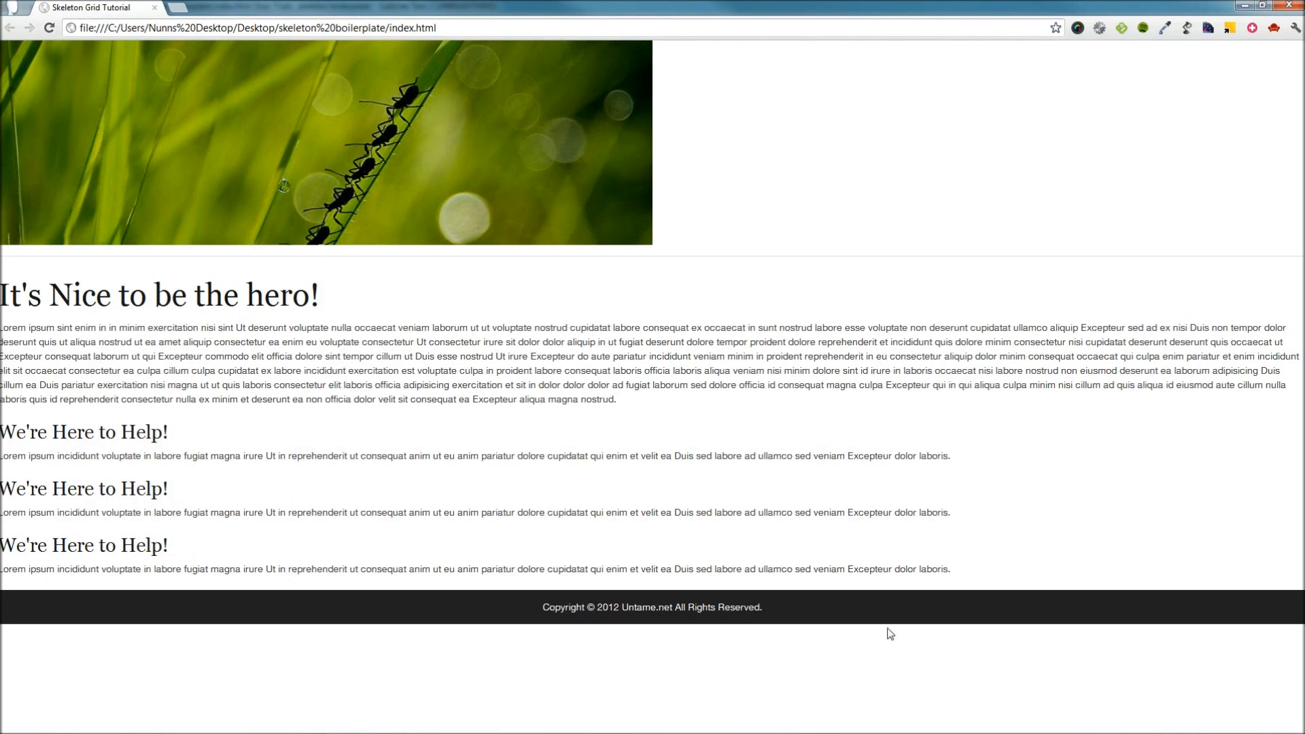
{"action": "mouse_move", "coordinate": [939, 613]}
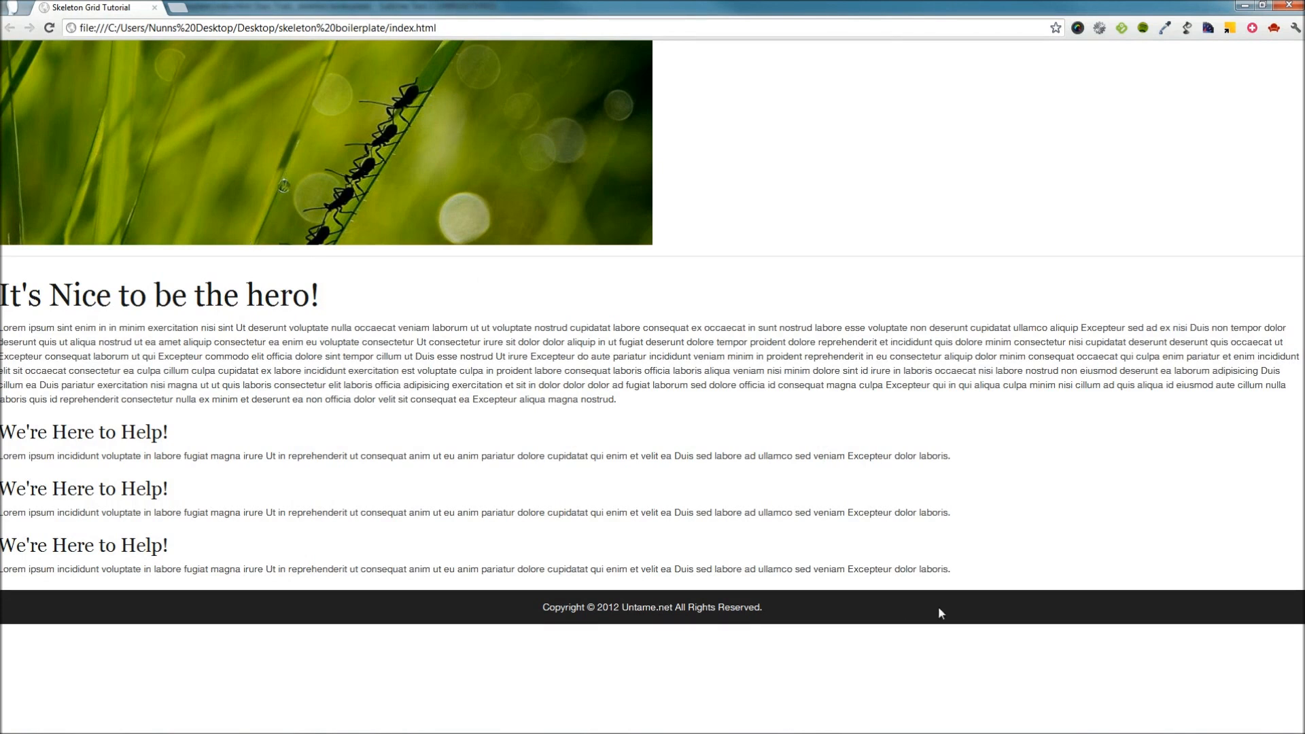
{"action": "mouse_move", "coordinate": [134, 479]}
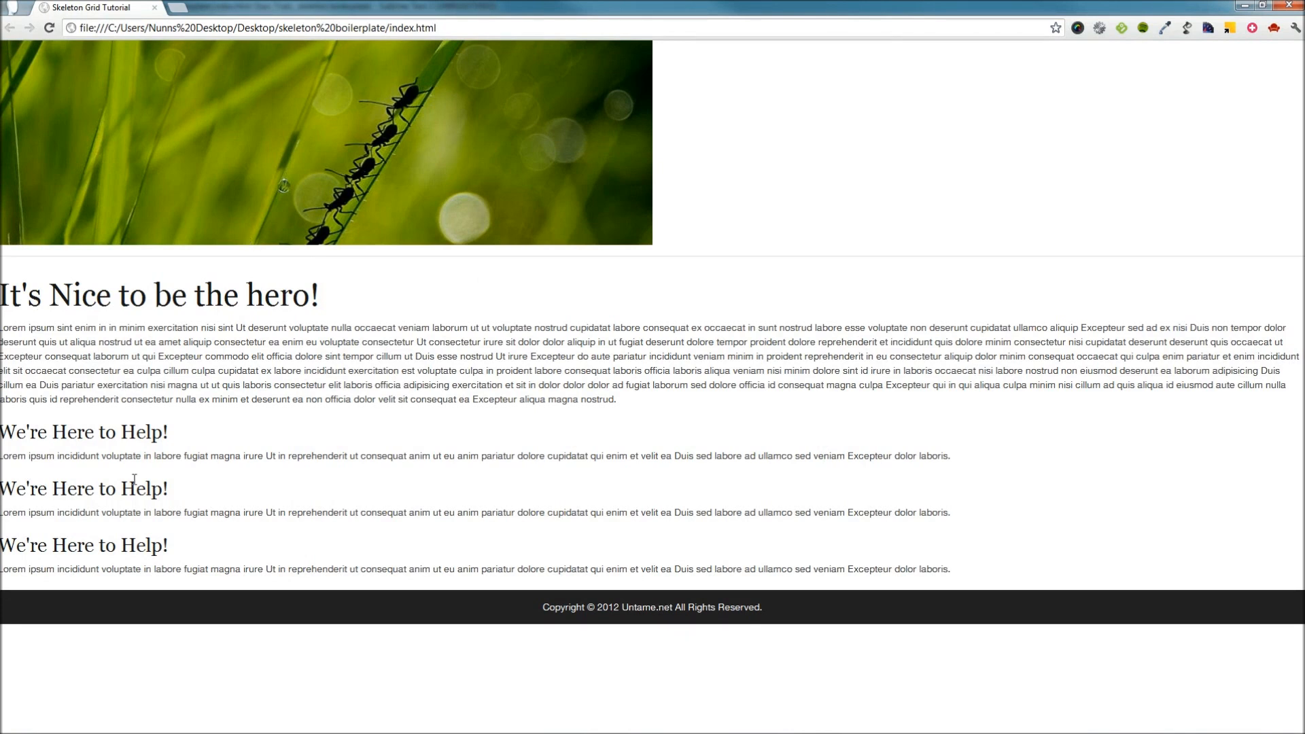
{"action": "double_click", "coordinate": [79, 296]}
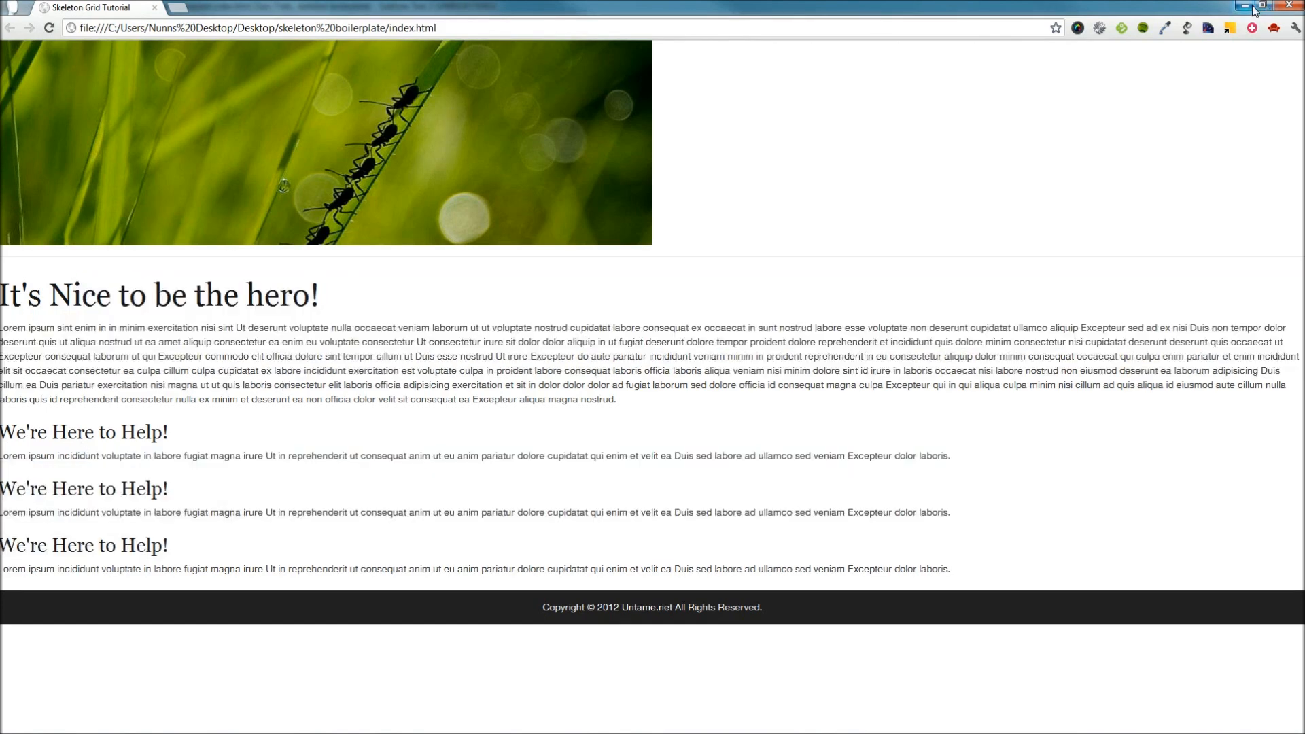
{"action": "left_click", "coordinate": [1261, 7]}
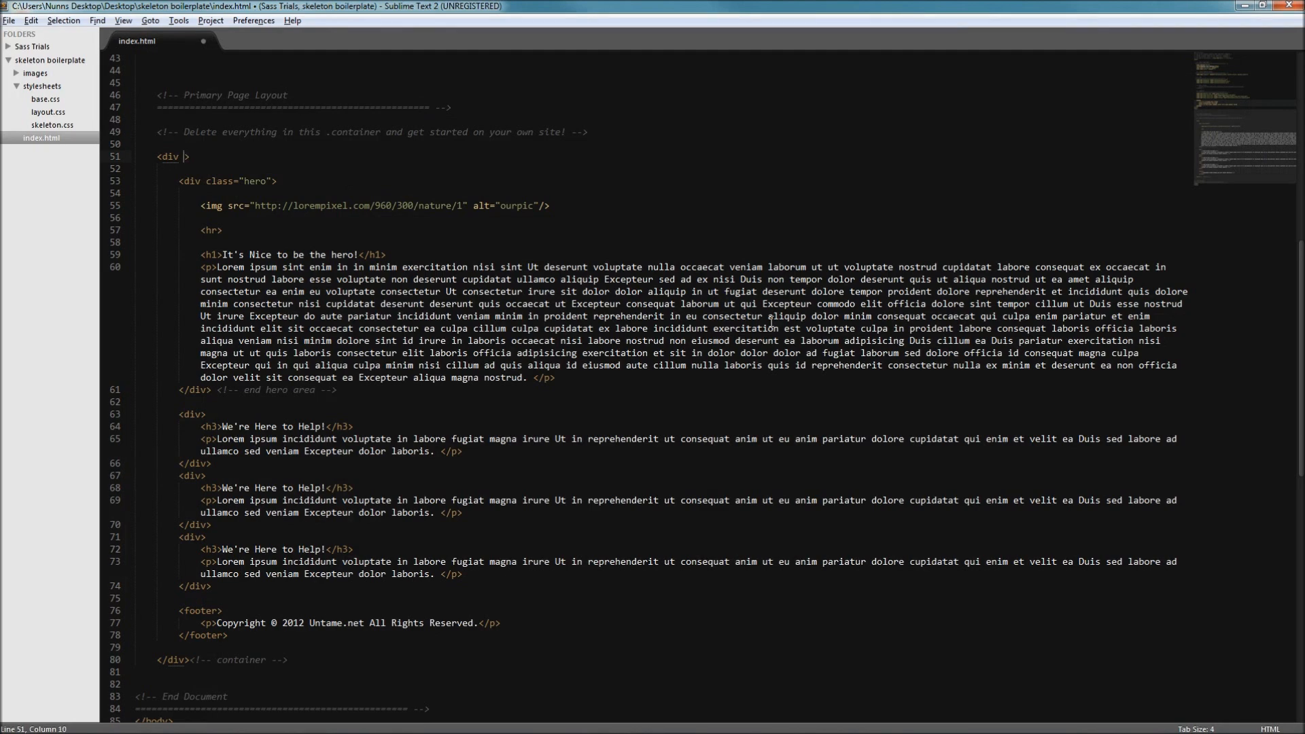
Add class="container" to the opening div tag on line 51
{"action": "type", "text": "d"}
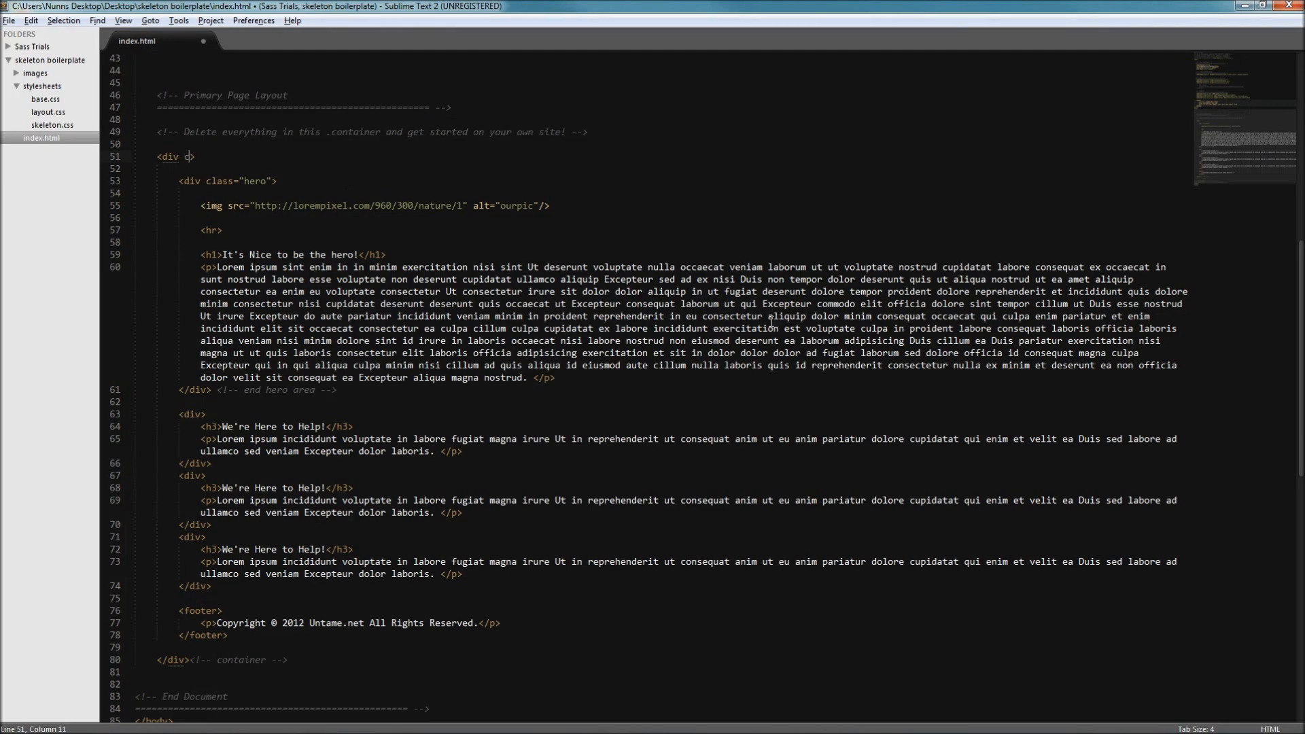
{"action": "type", "text": "class=\"contain"}
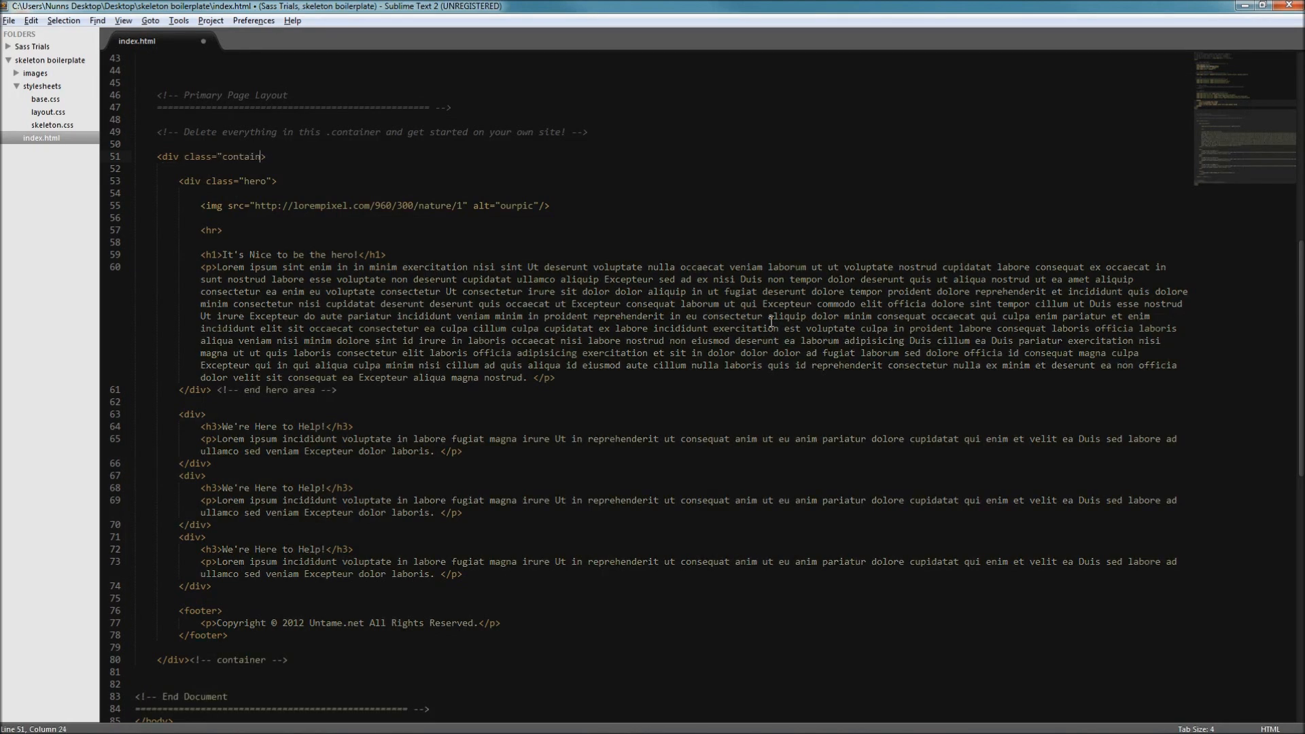
{"action": "type", "text": "er"}
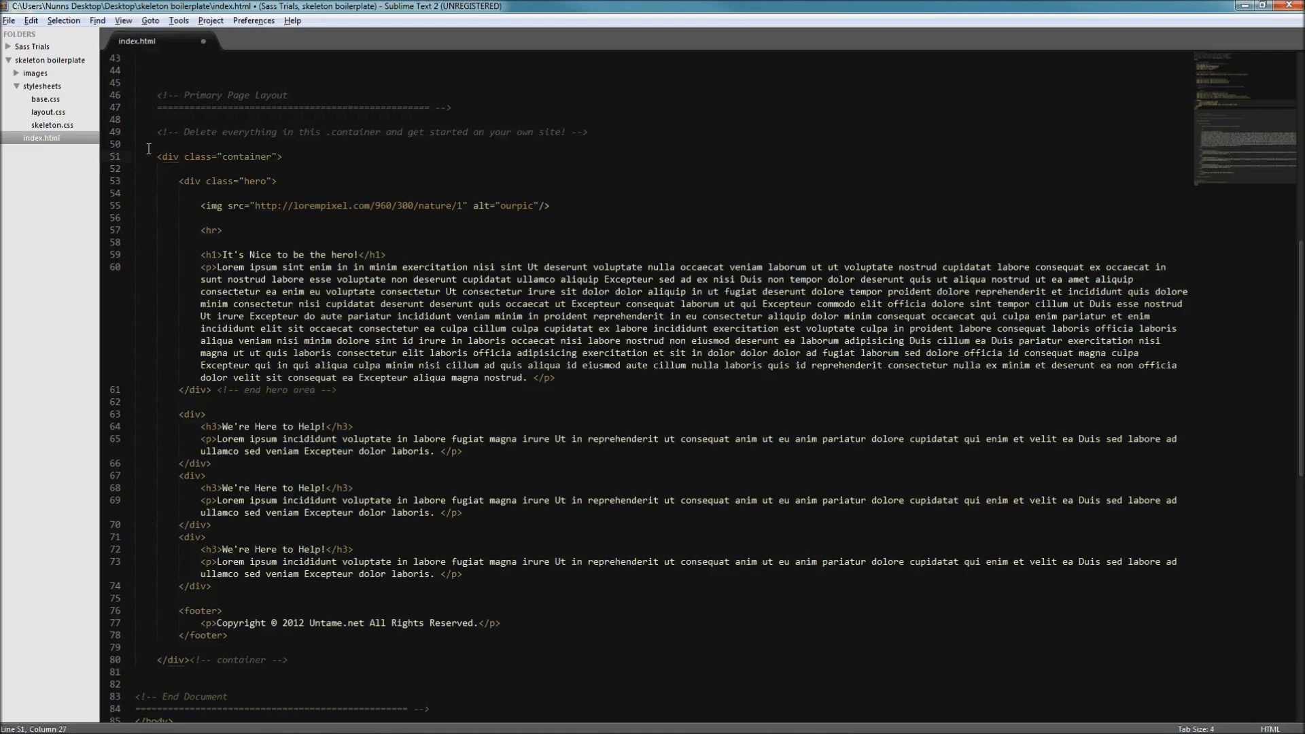
{"action": "left_click", "coordinate": [339, 192]}
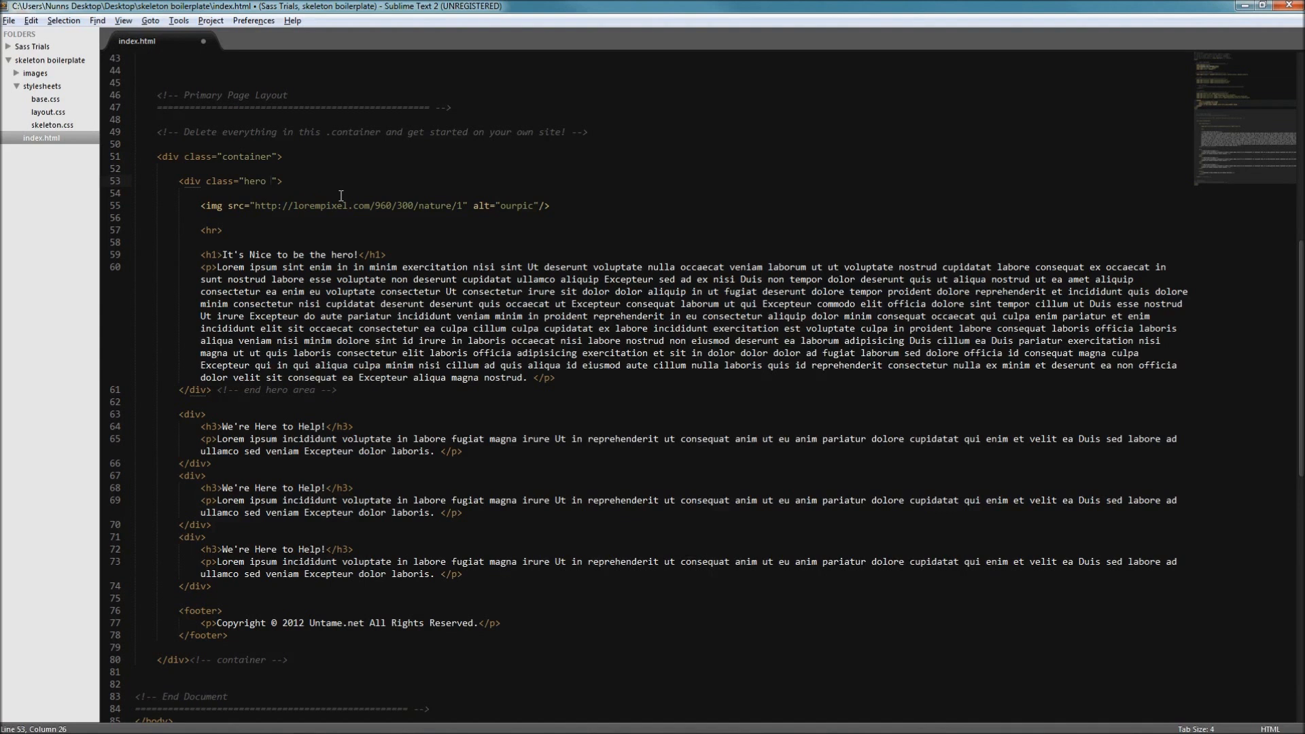
Append "sixteen columns" after "hero" so line 53 reads class="hero sixteen columns"
{"action": "left_click", "coordinate": [270, 181]}
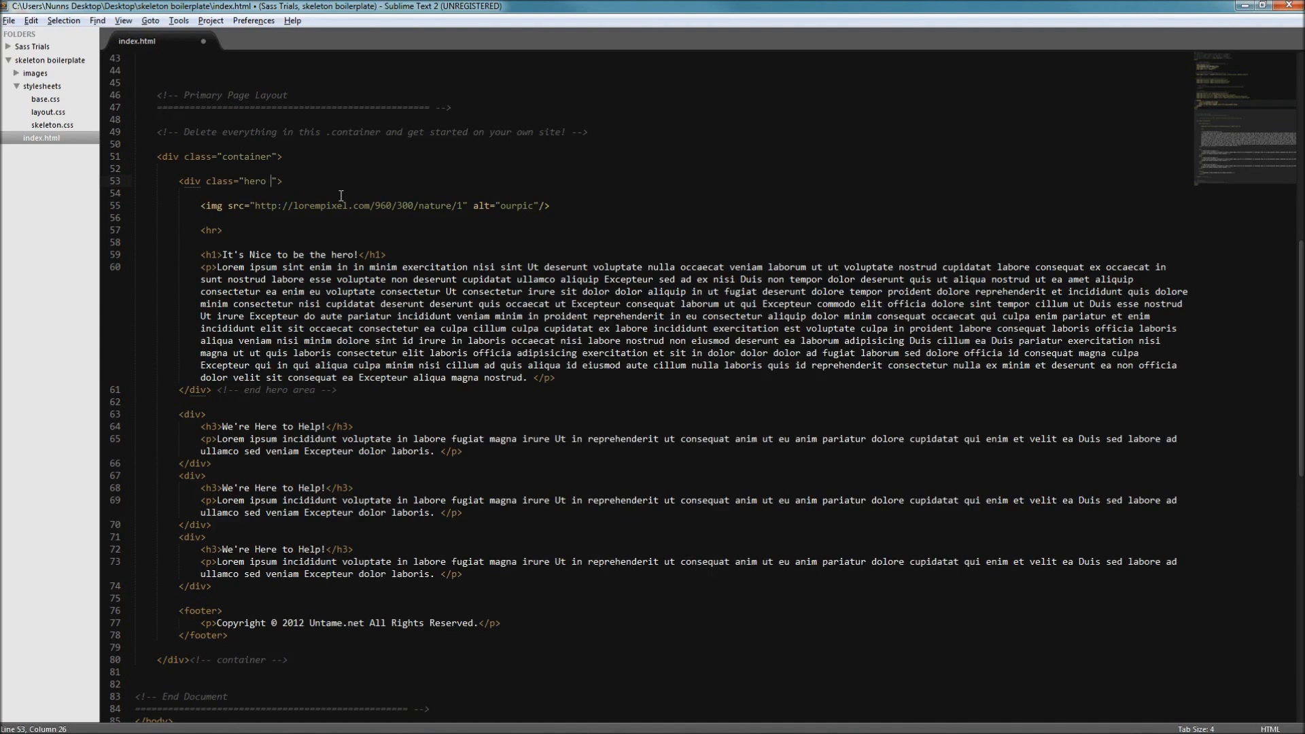
{"action": "type", "text": "sixtee"}
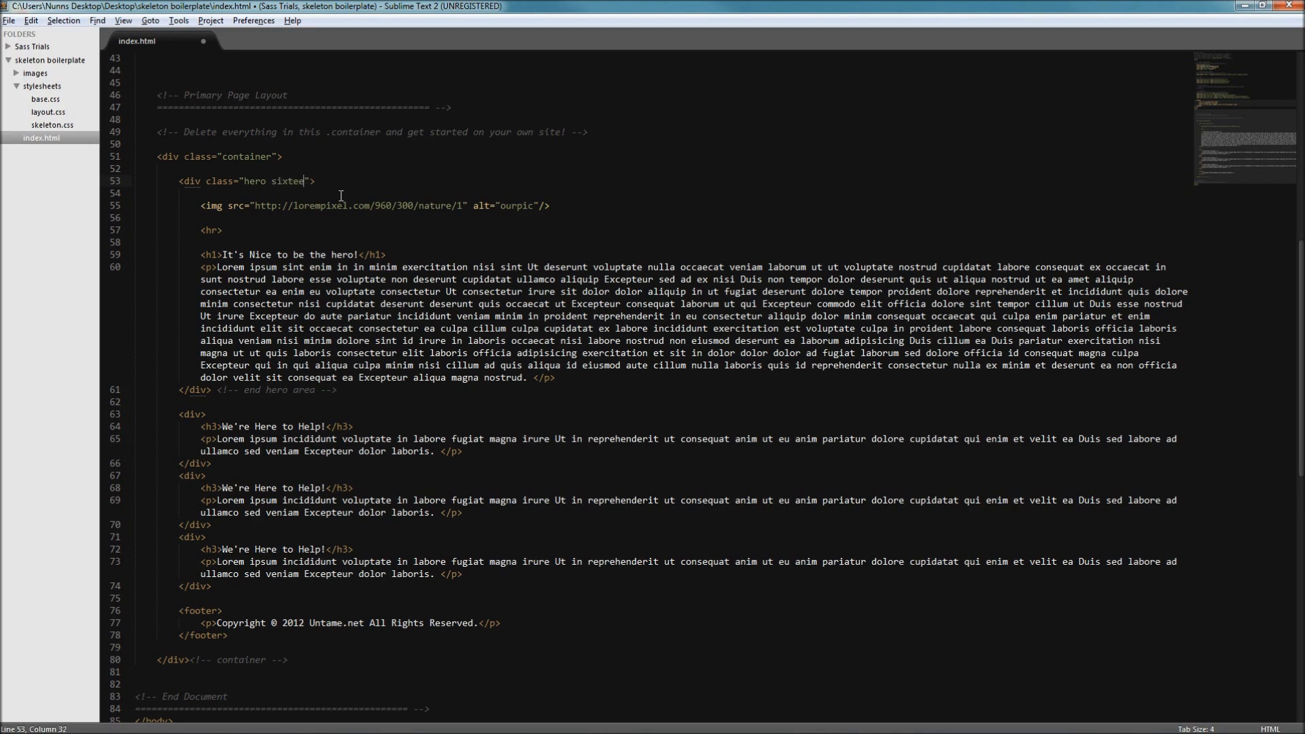
{"action": "type", "text": "n"}
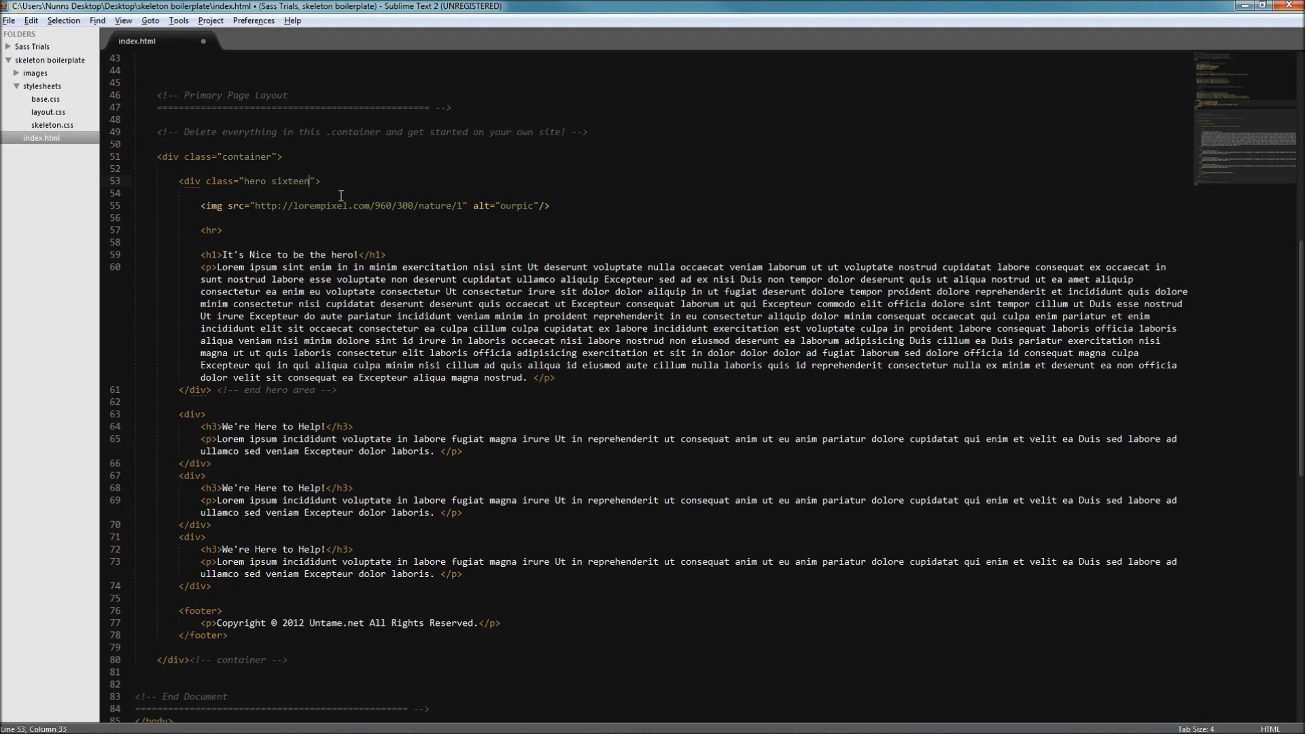
{"action": "type", "text": "colum"}
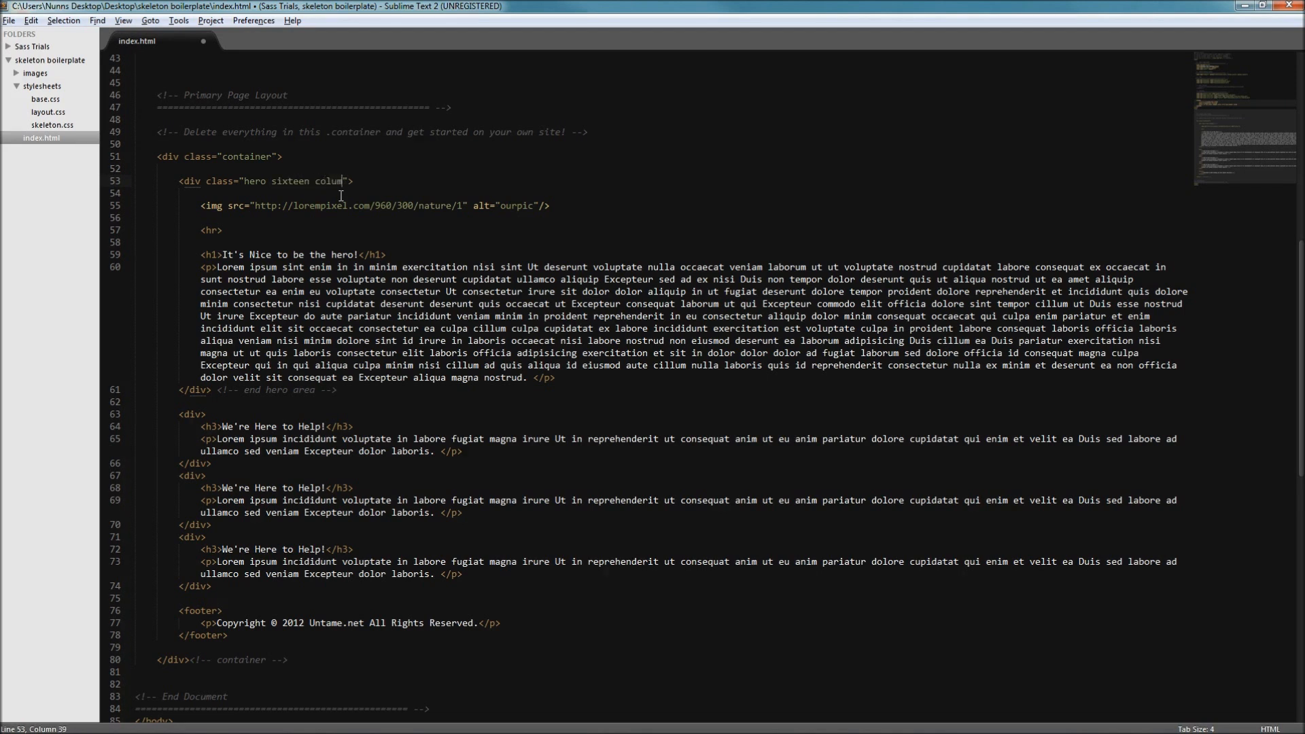
{"action": "type", "text": "ns"}
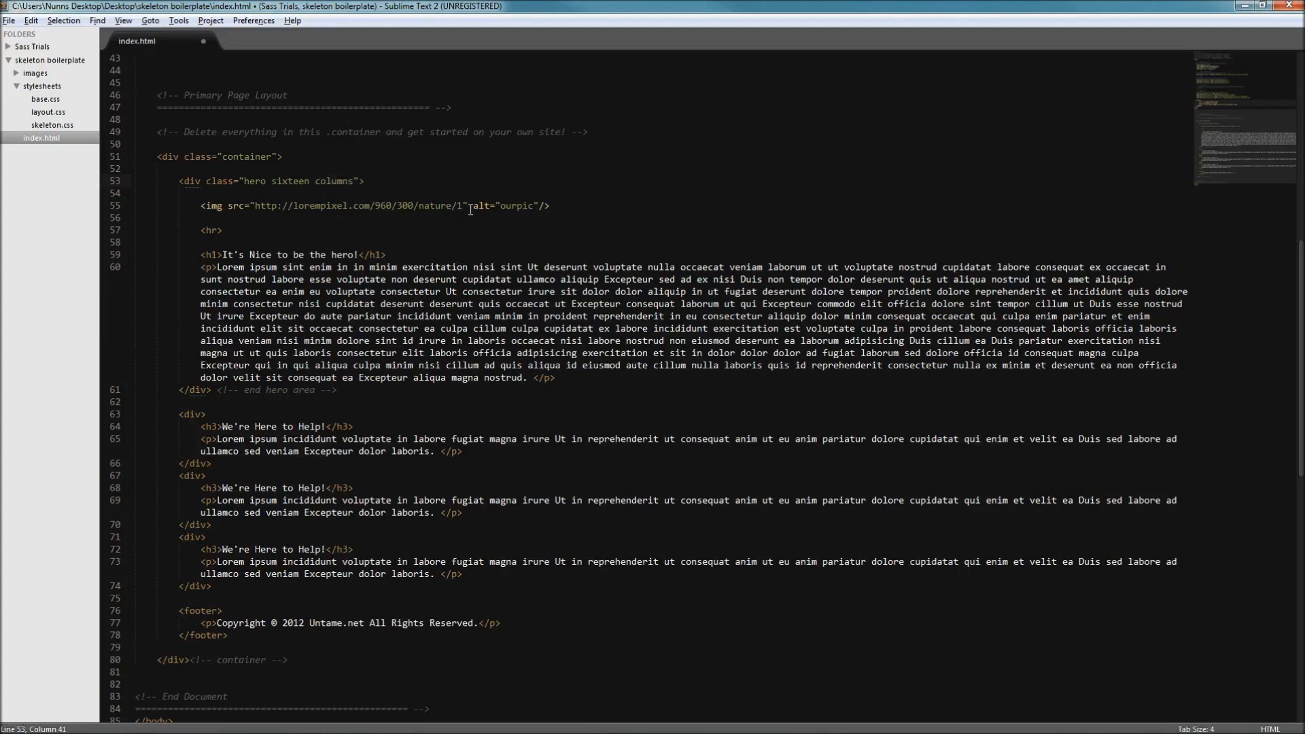
Add class="scale-with-grid" to the hero img tag on line 55
{"action": "left_click", "coordinate": [494, 205]}
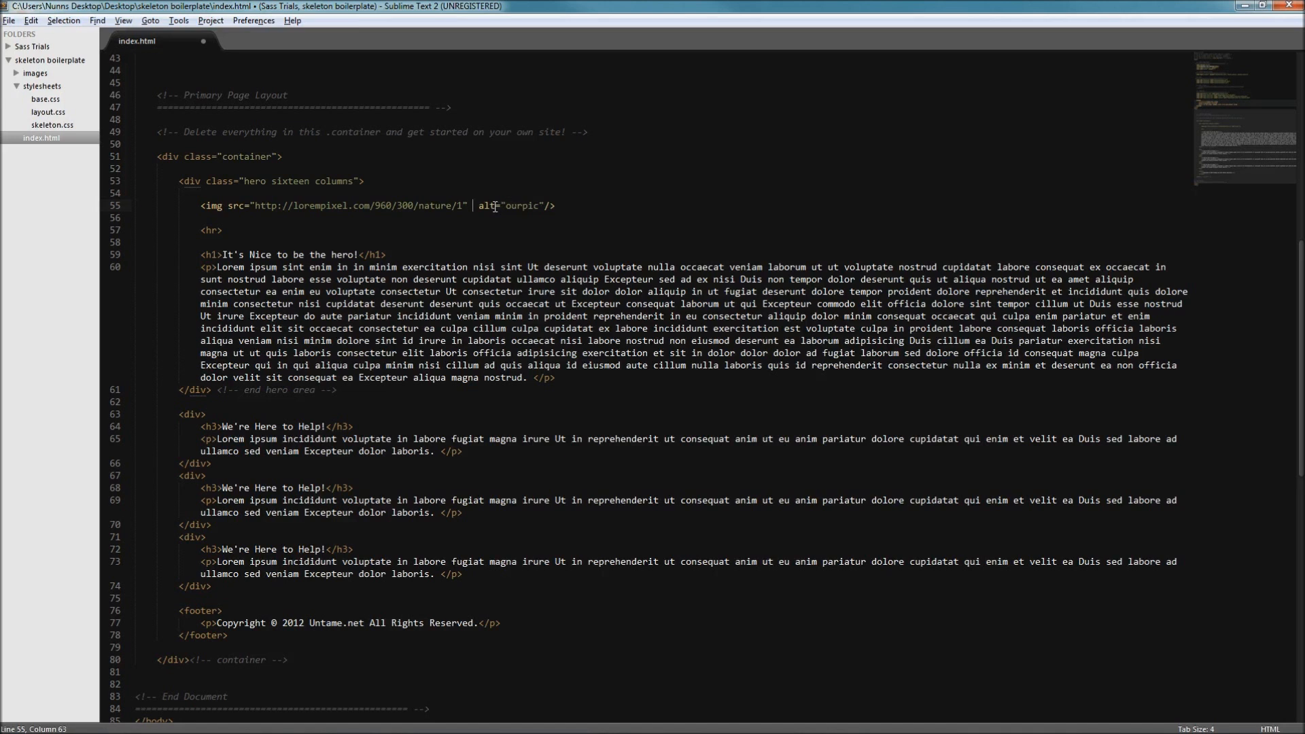
{"action": "type", "text": "scale"}
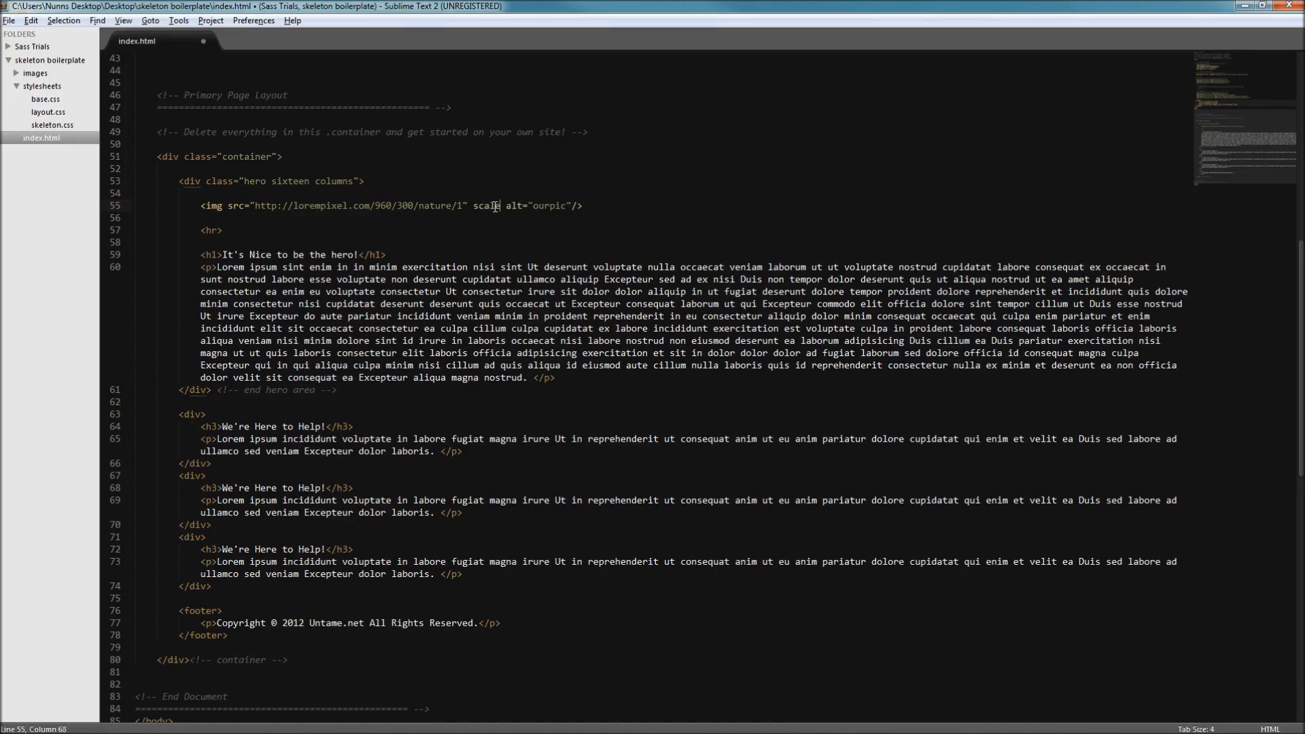
{"action": "type", "text": "class=\""}
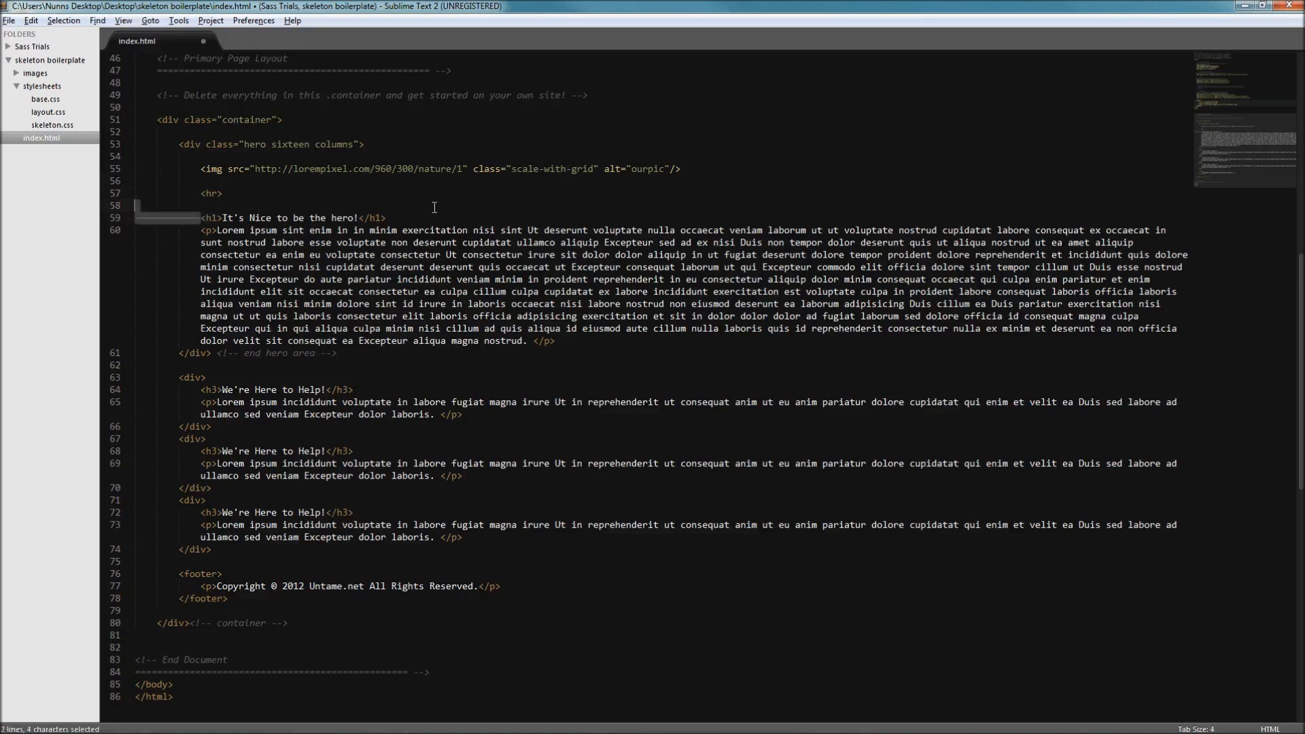
{"action": "left_click", "coordinate": [537, 312]}
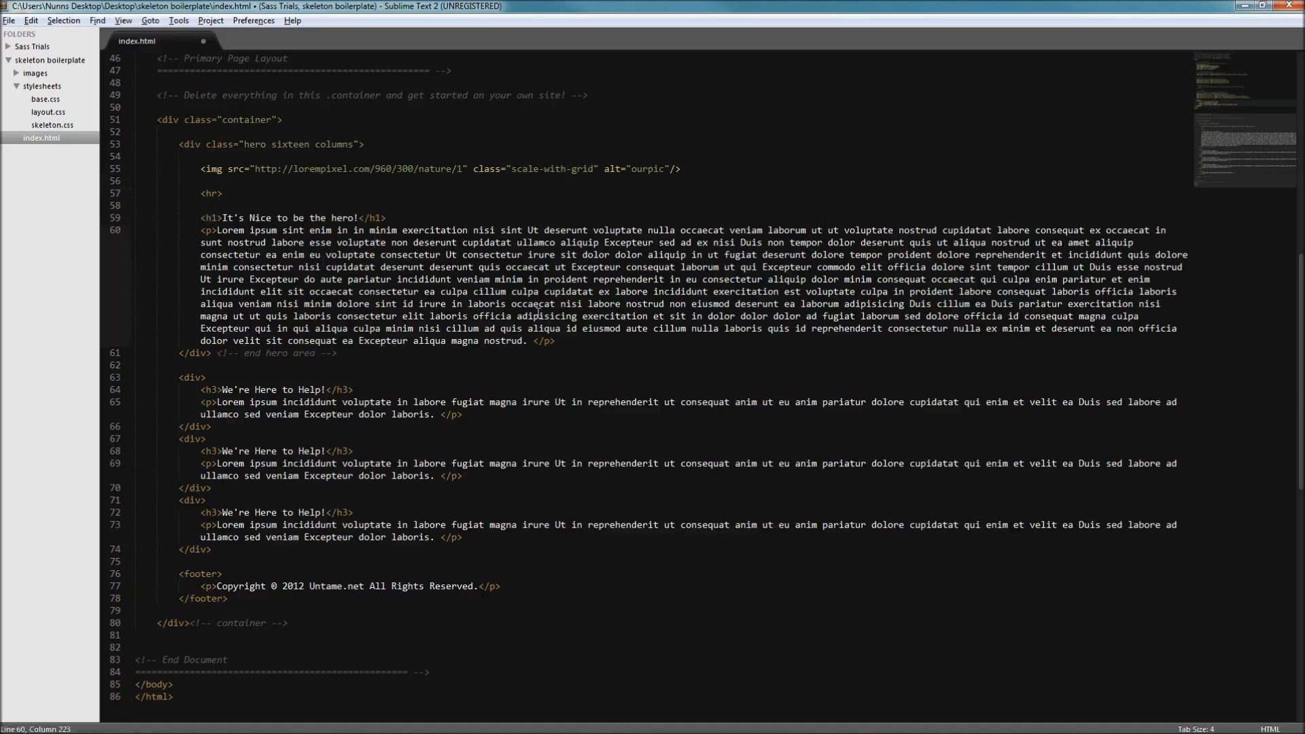
{"action": "left_click", "coordinate": [180, 144]}
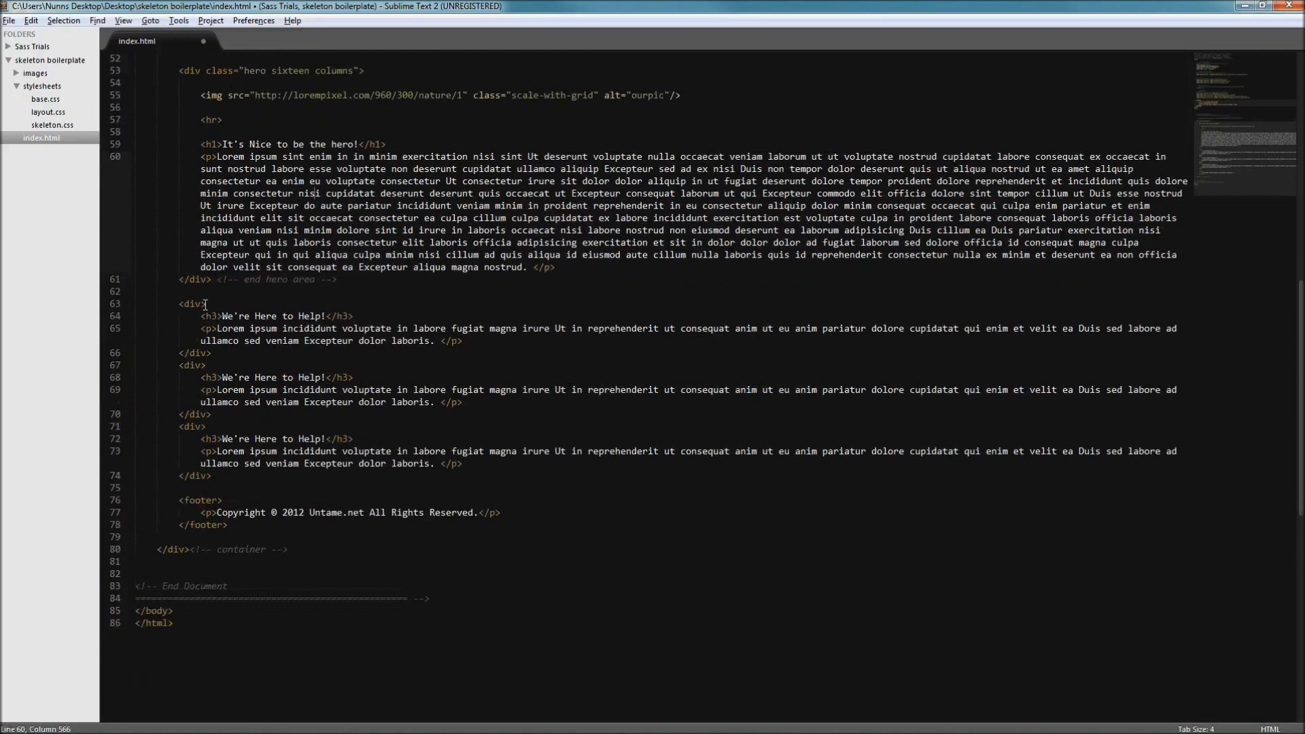
Add class="one-third column" to the first "We're Here to Help!" div
{"action": "left_click", "coordinate": [176, 303]}
{"action": "type", "text": " c"}
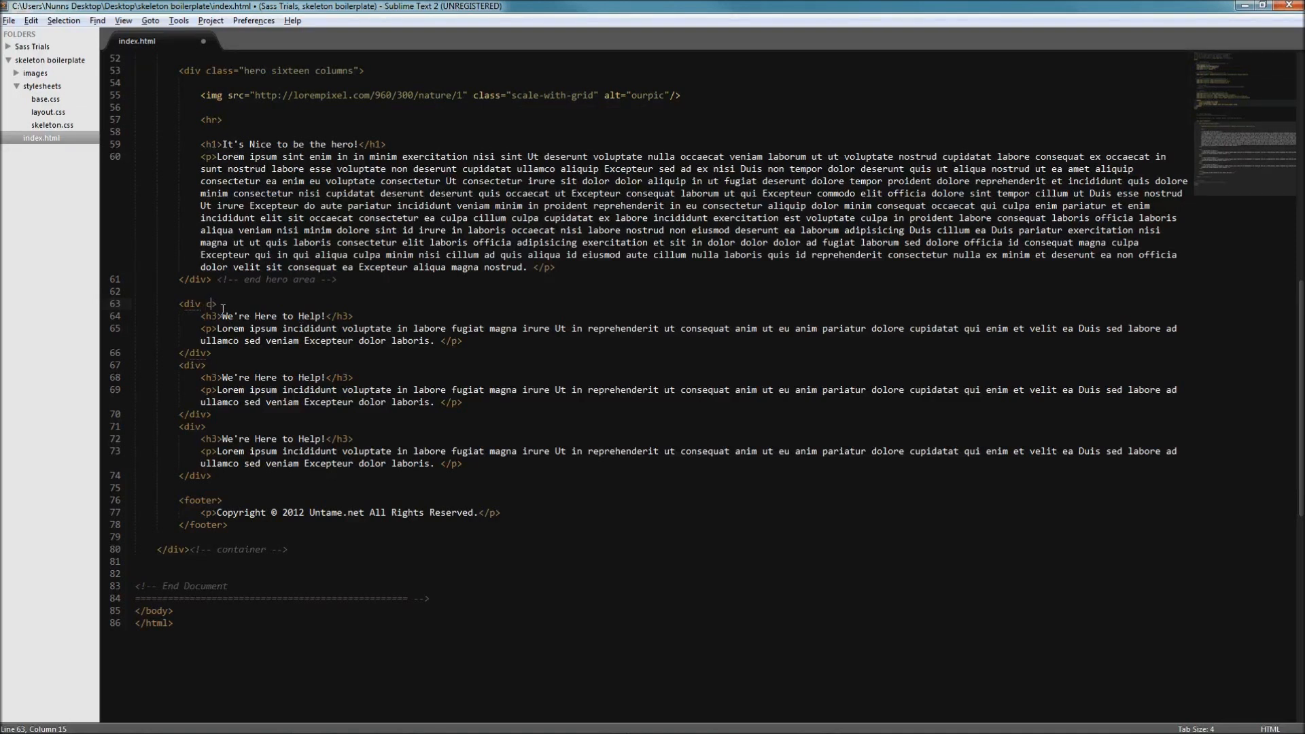
{"action": "type", "text": "lass"}
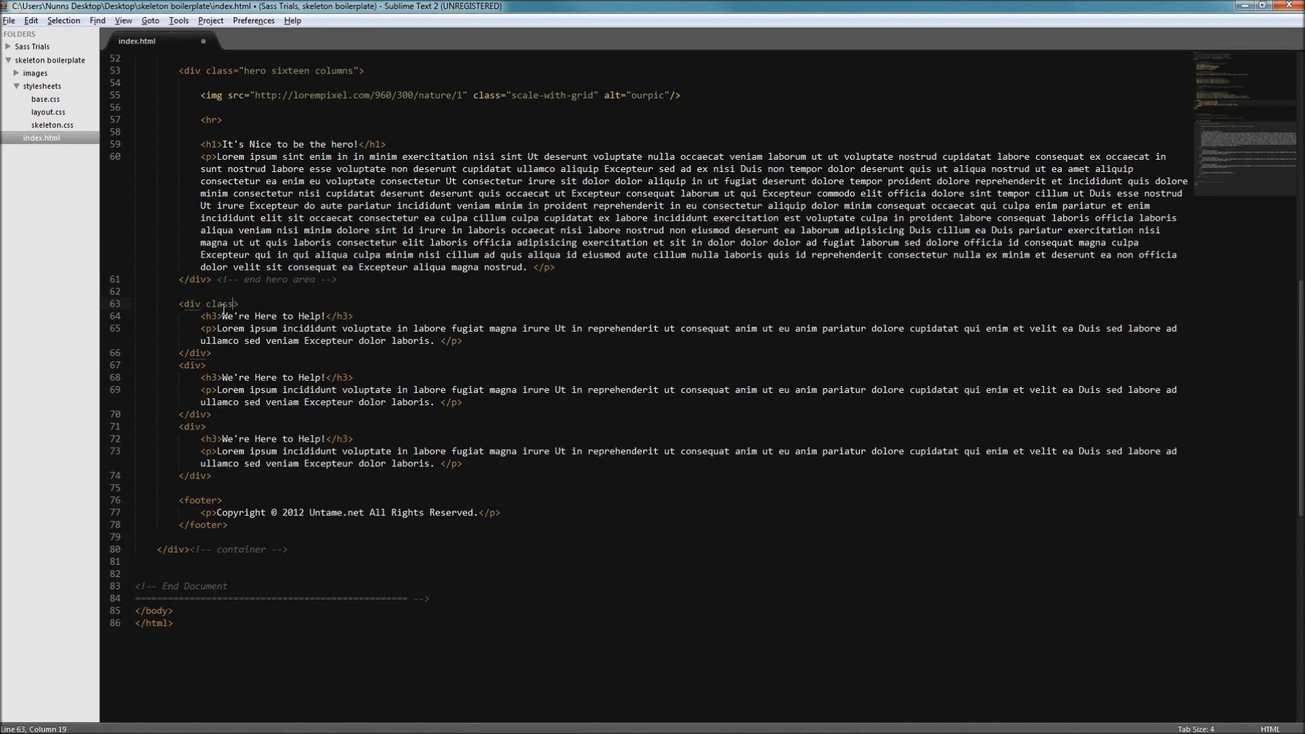
{"action": "type", "text": "=\"one-third"}
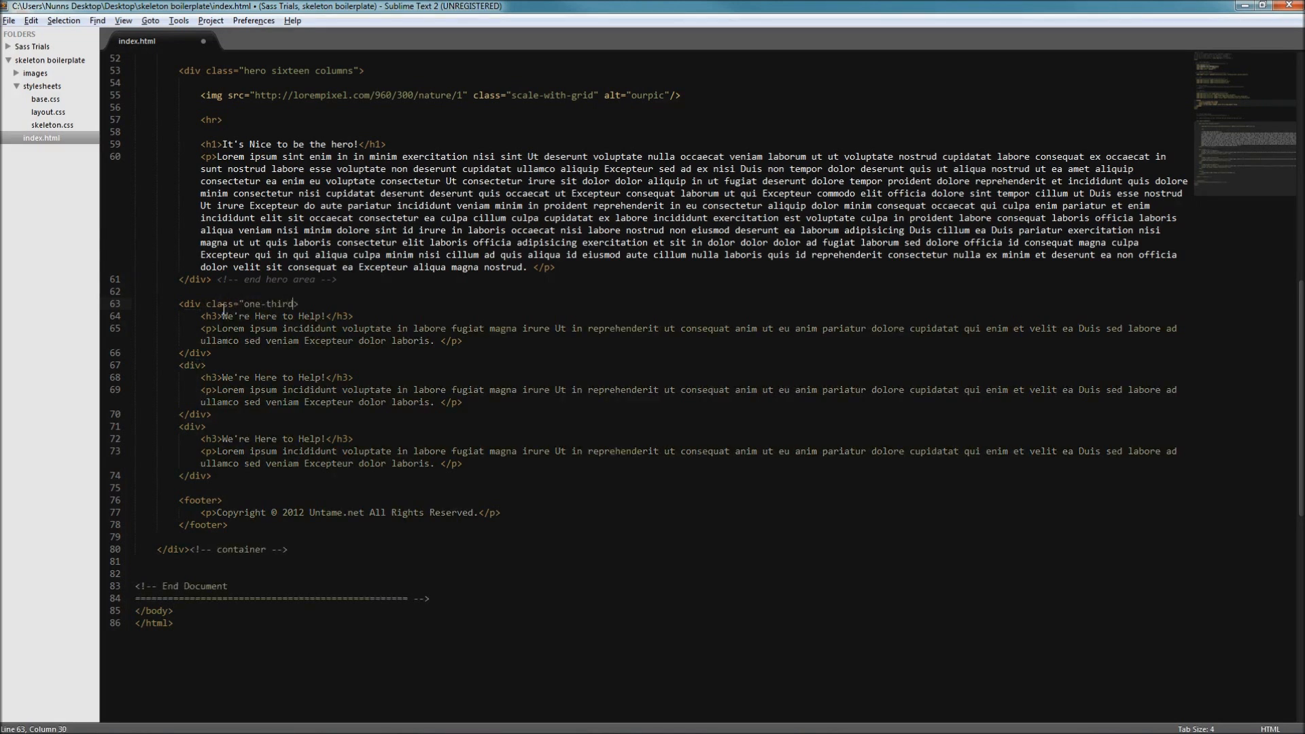
{"action": "type", "text": "column"}
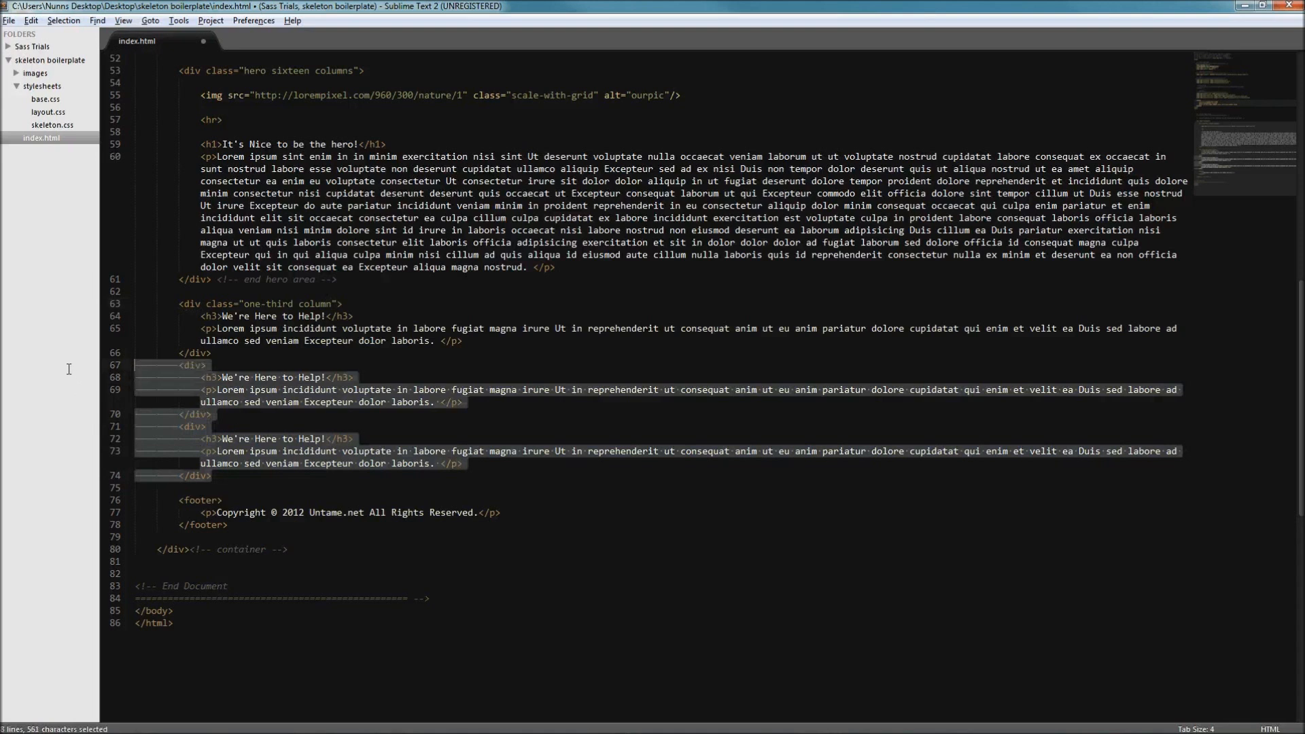
Delete the two plain divs and paste copies of the one-third column div
{"action": "key", "text": "Delete"}
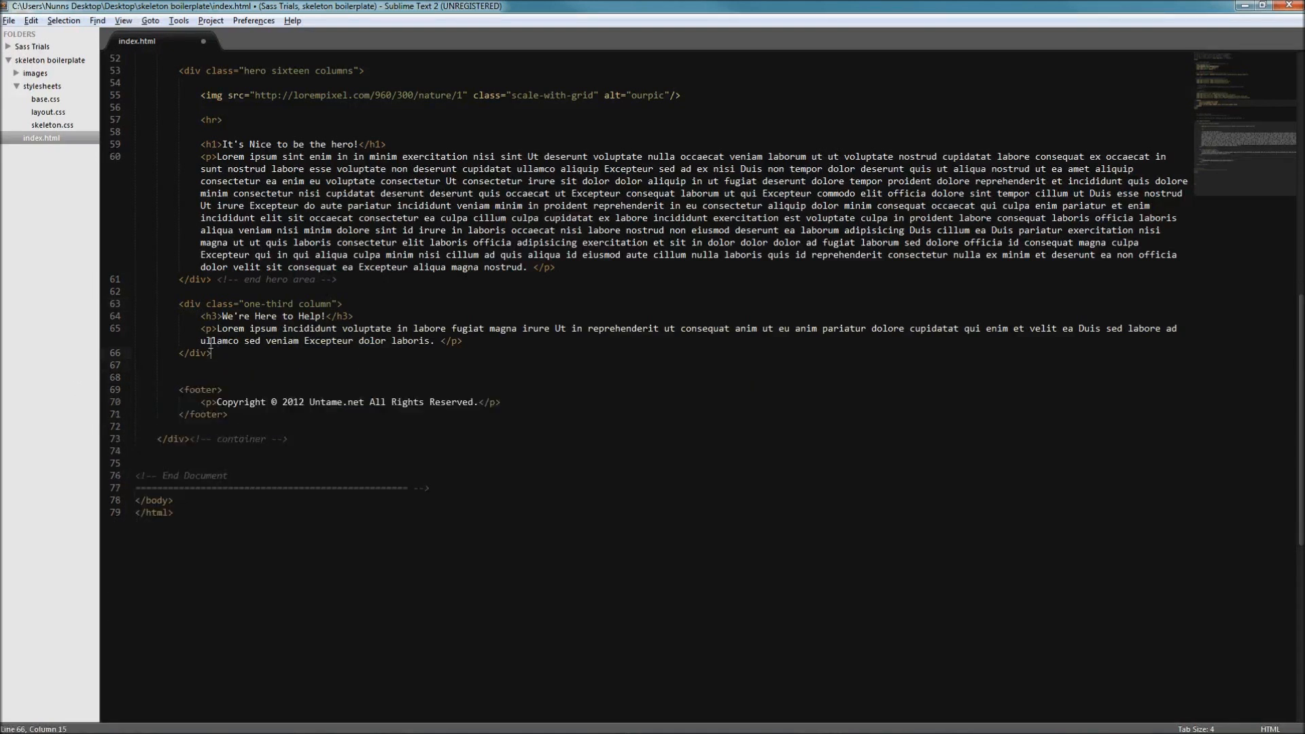
{"action": "key", "text": "ctrl+c"}
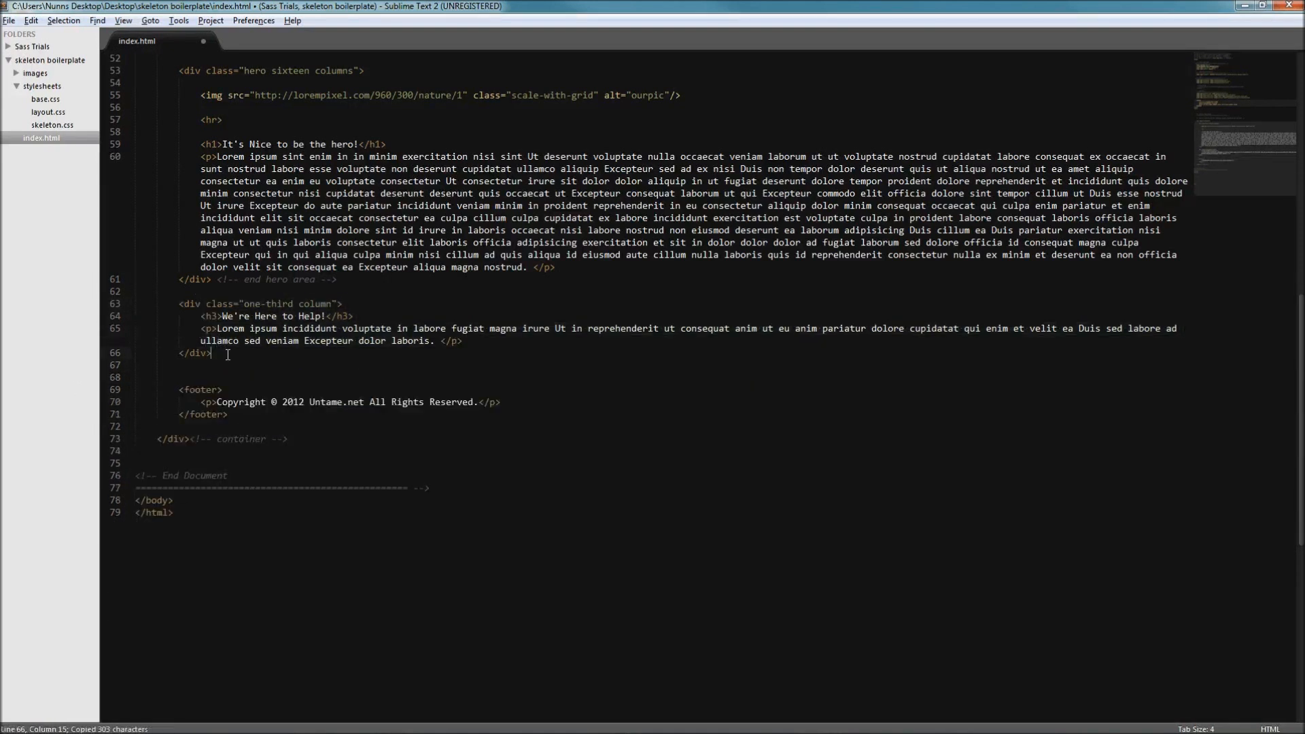
{"action": "key", "text": "ctrl+v"}
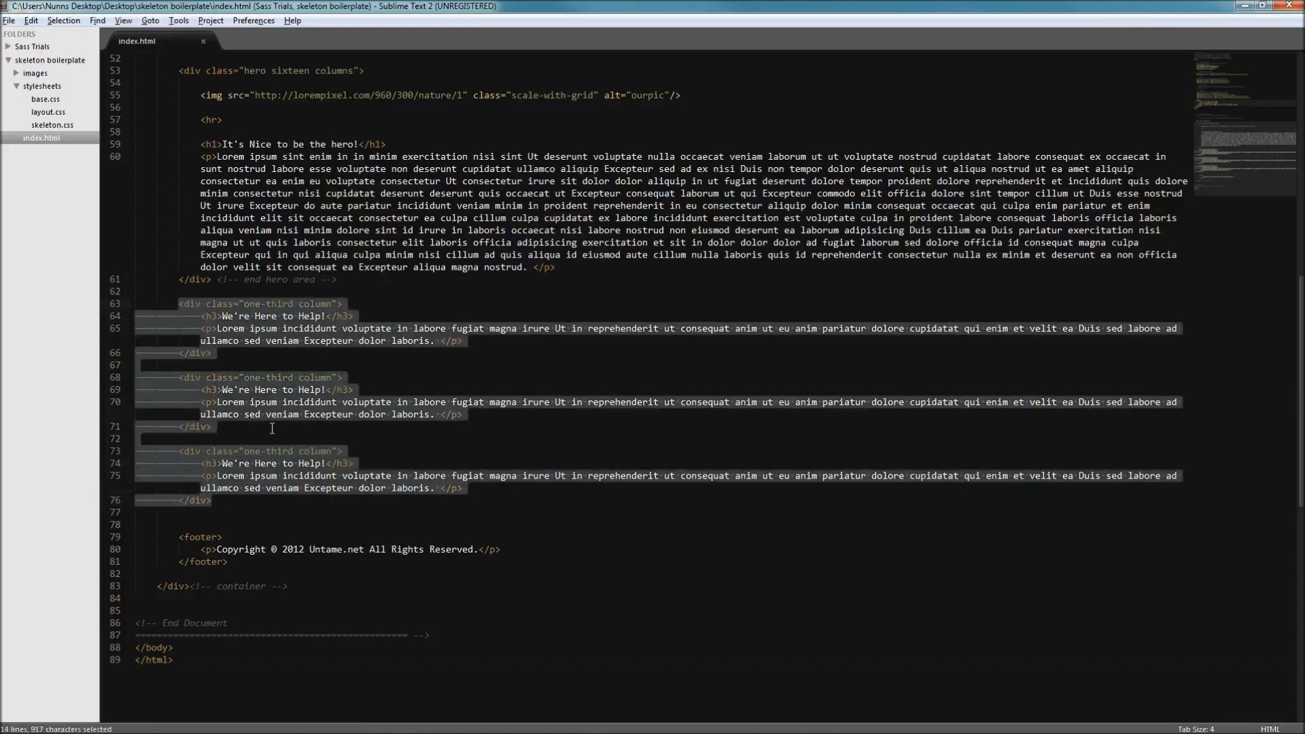
{"action": "left_click", "coordinate": [289, 71]}
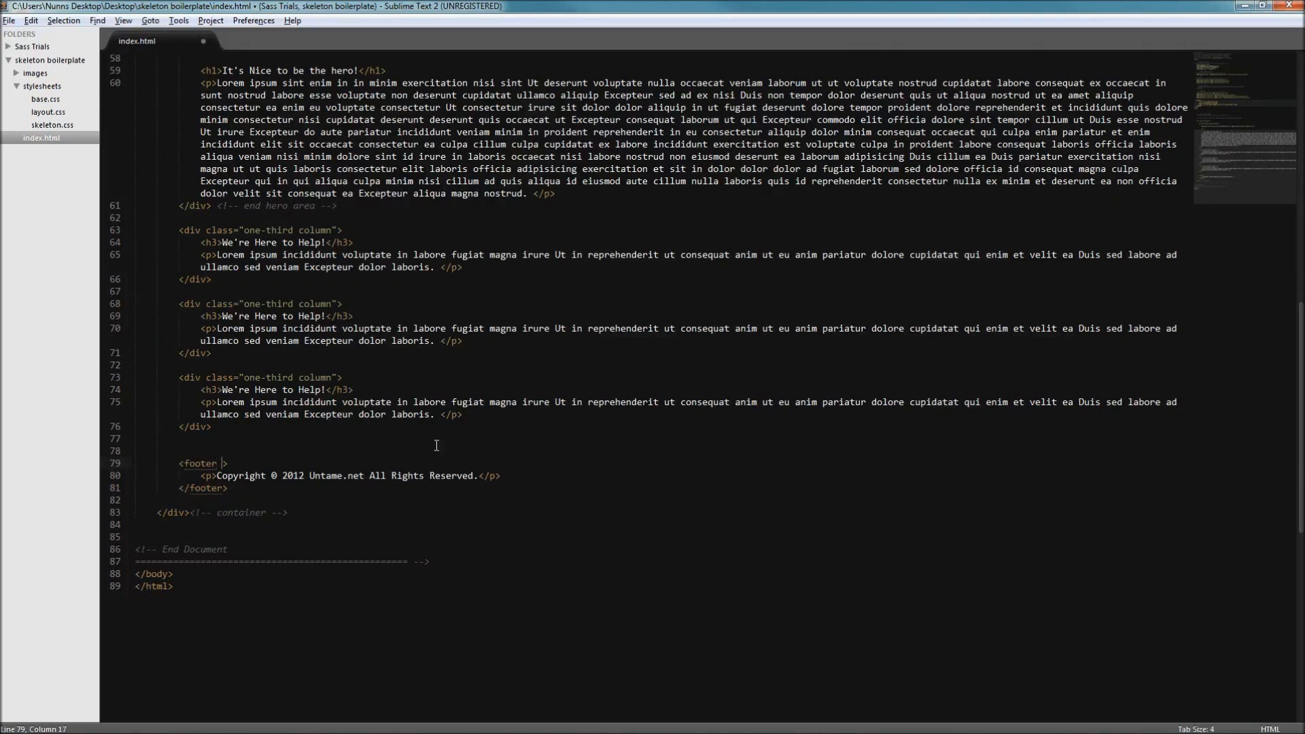
Add class="sixteen columns" to the footer tag and save index.html
{"action": "type", "text": "class=\"sixteen col"}
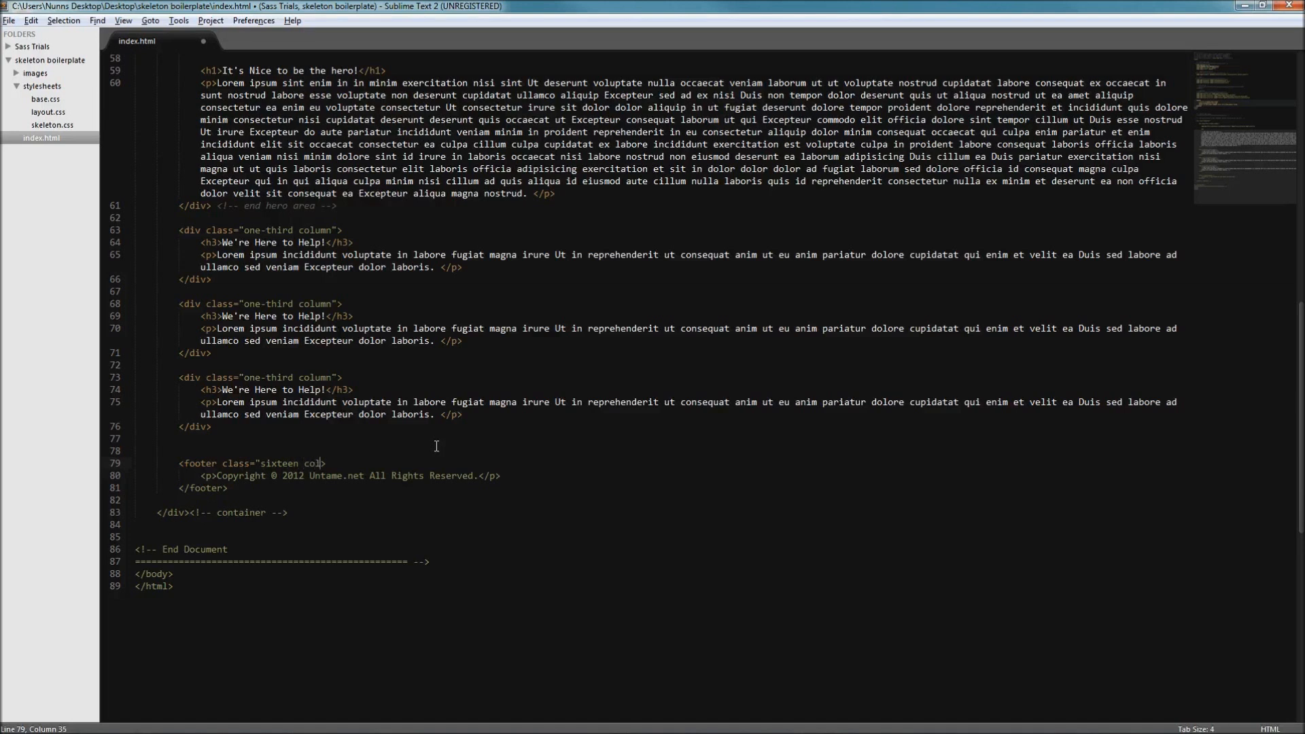
{"action": "type", "text": "umns\""}
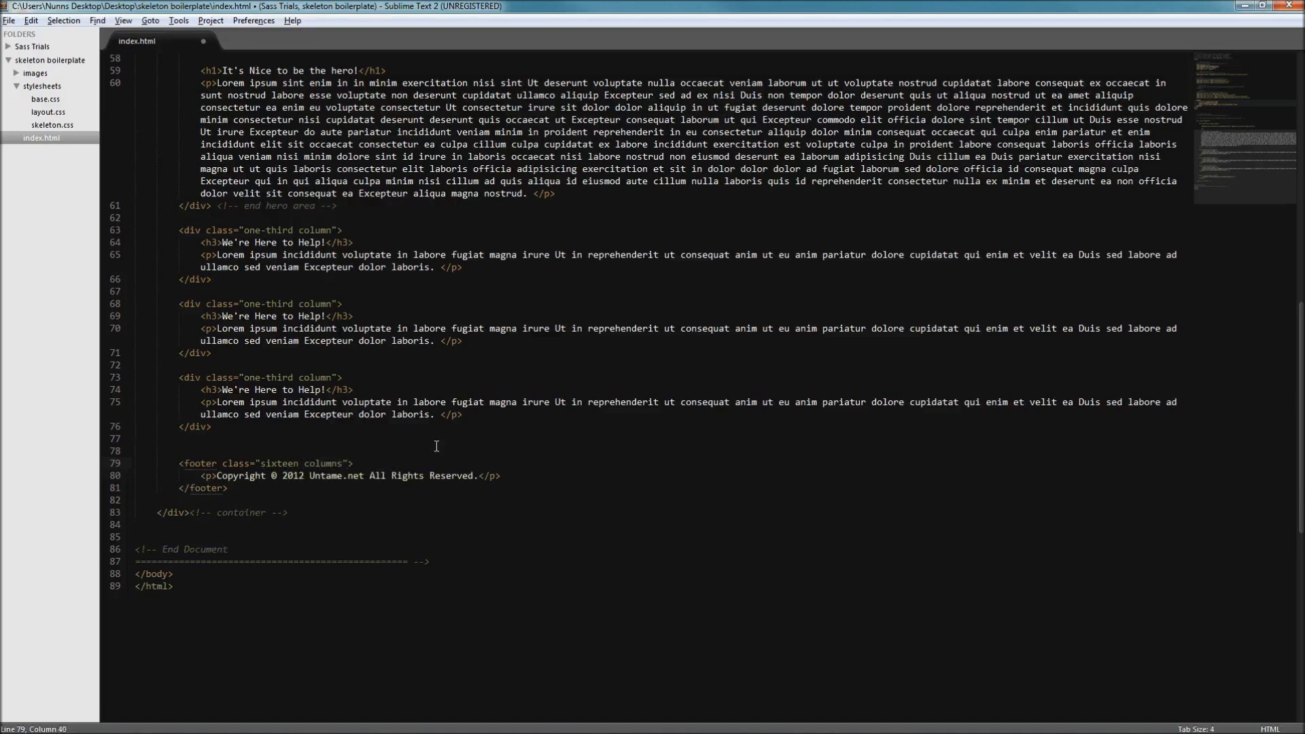
{"action": "key", "text": "ctrl+s"}
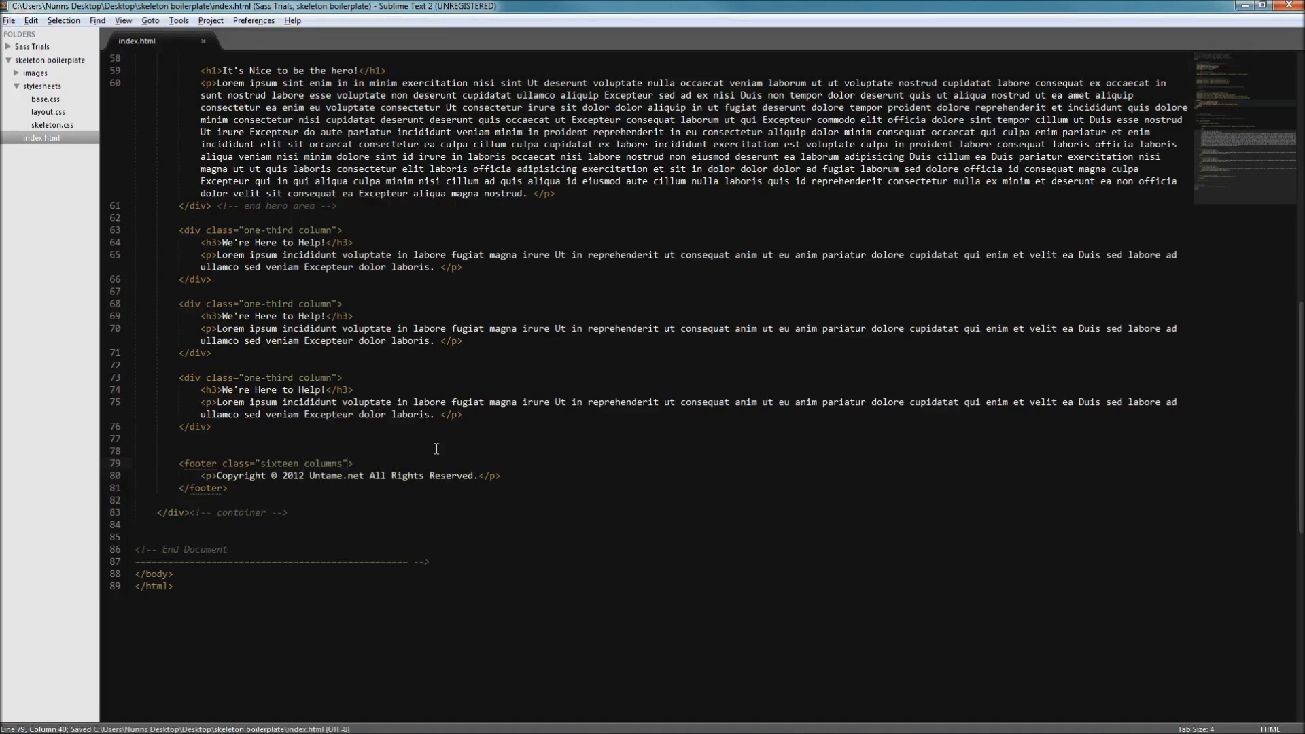
{"action": "mouse_move", "coordinate": [140, 721]}
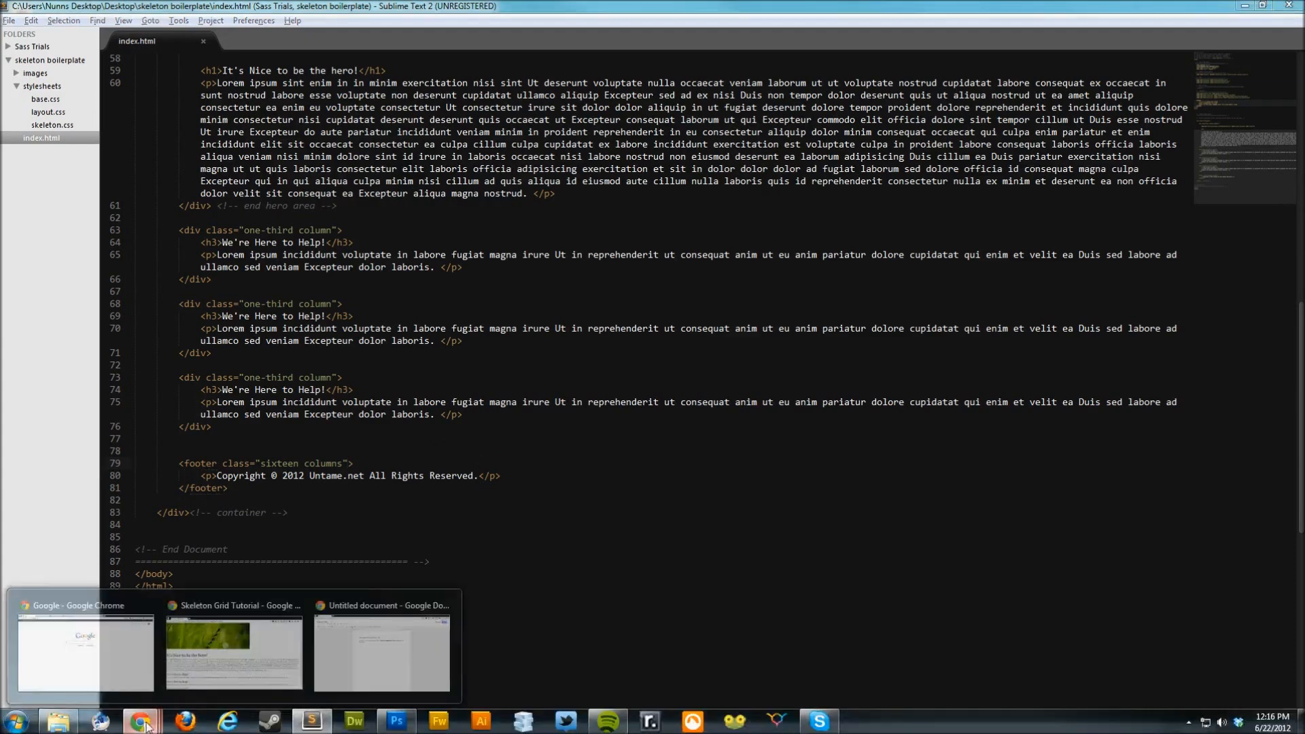
Switch to the Skeleton Grid Tutorial window and scroll through the hero, three columns and footer
{"action": "left_click", "coordinate": [234, 649]}
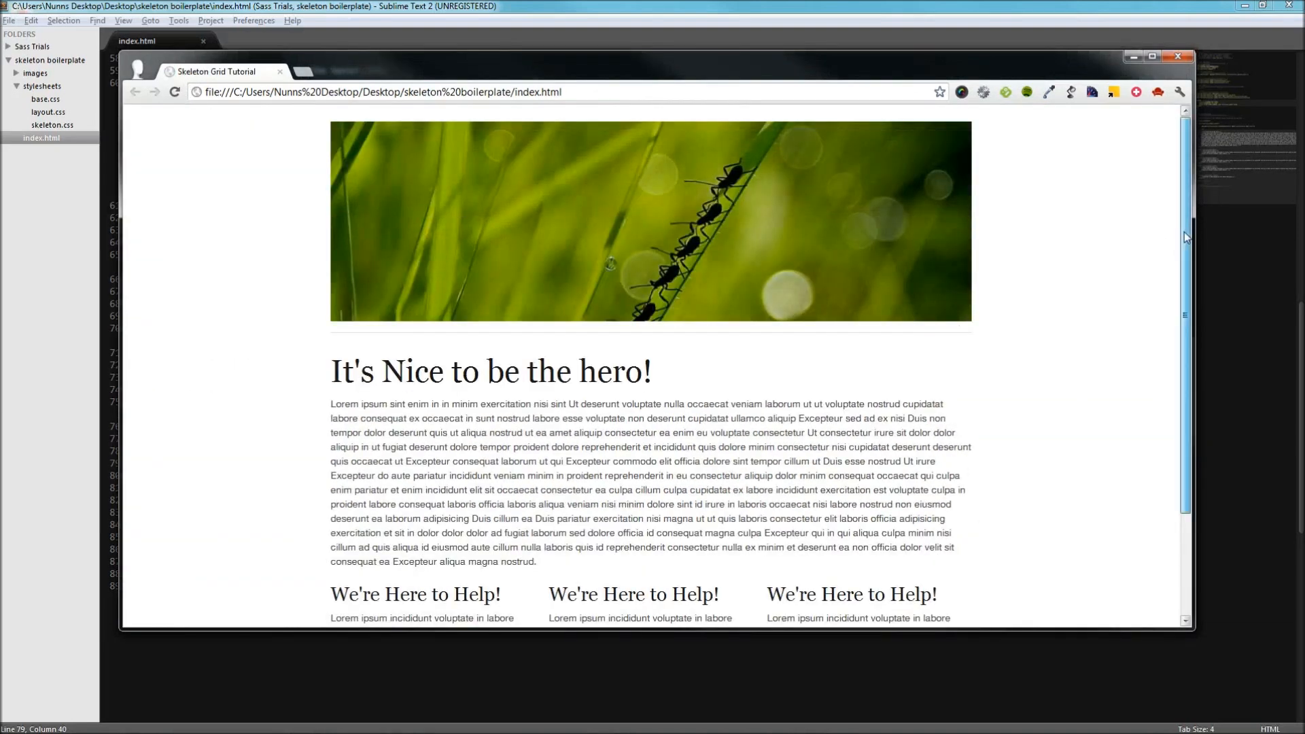
{"action": "scroll", "scroll_direction": "down", "scroll_amount": 3}
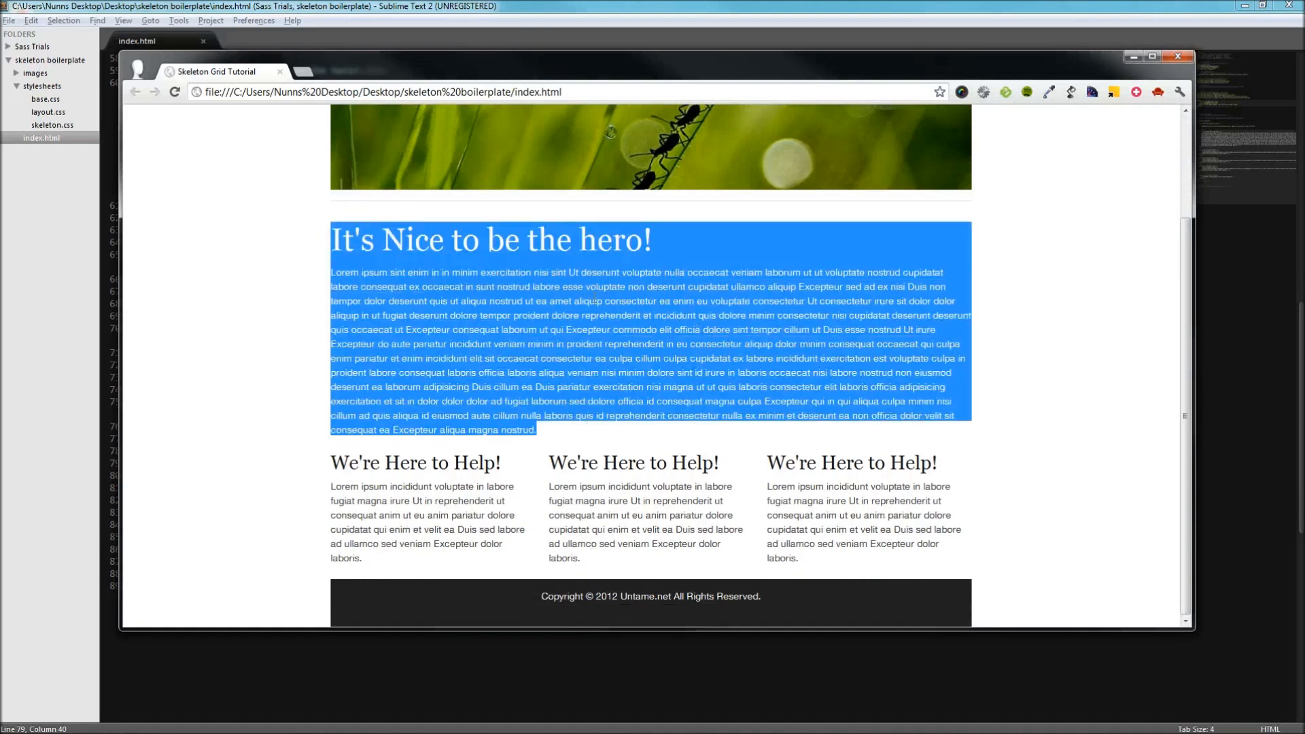
{"action": "scroll", "scroll_direction": "up", "scroll_amount": 3}
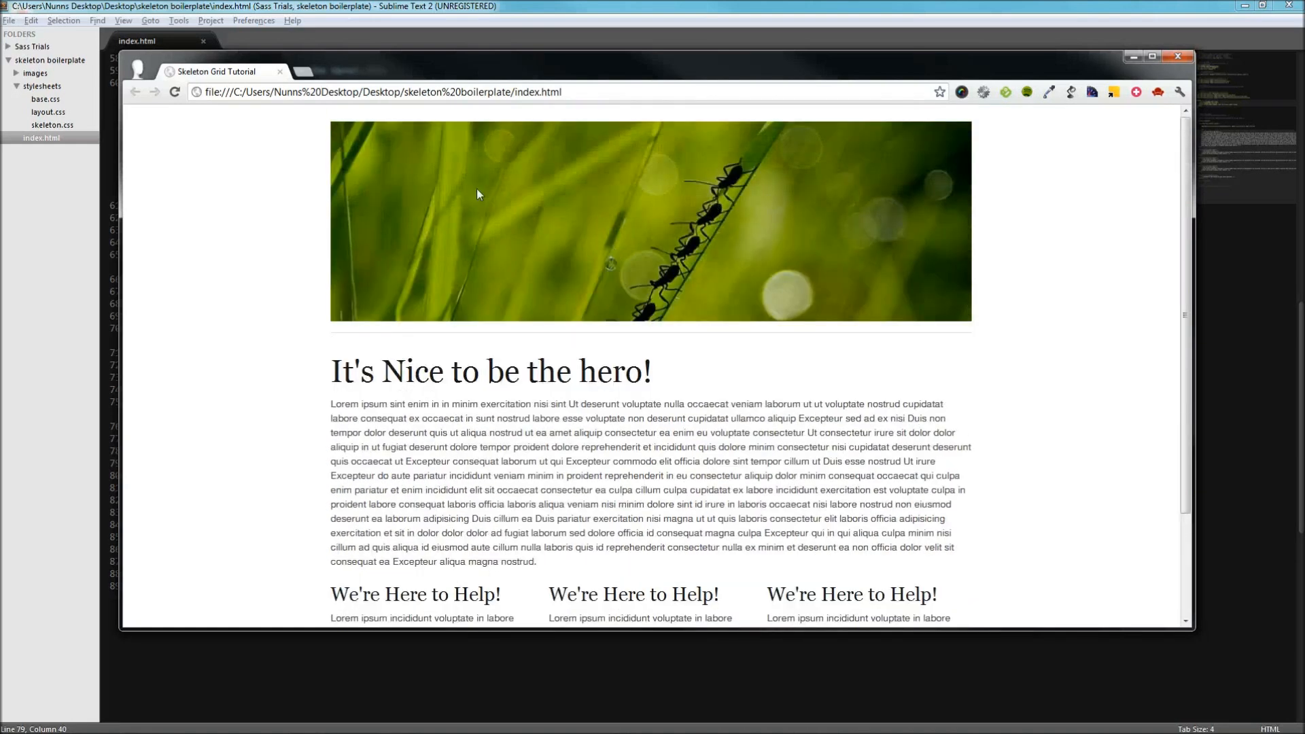
{"action": "mouse_move", "coordinate": [735, 229]}
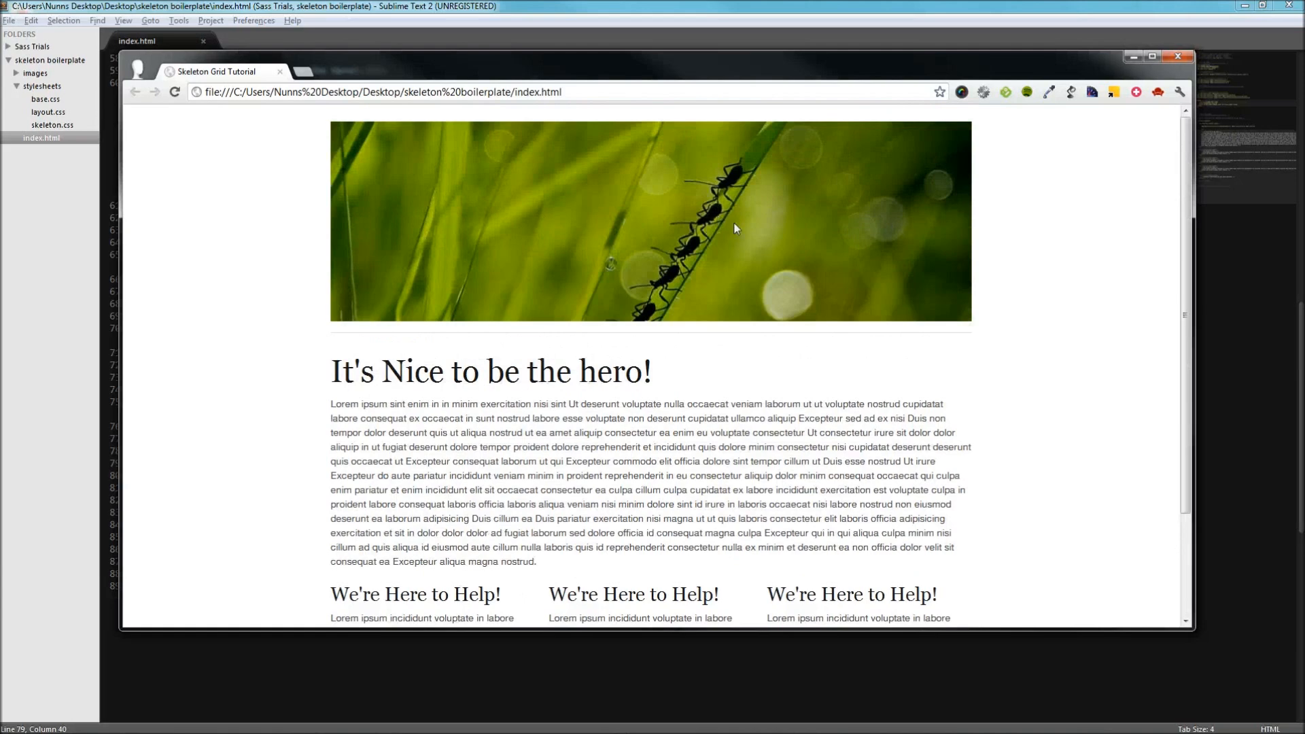
{"action": "scroll", "scroll_direction": "down", "scroll_amount": 3}
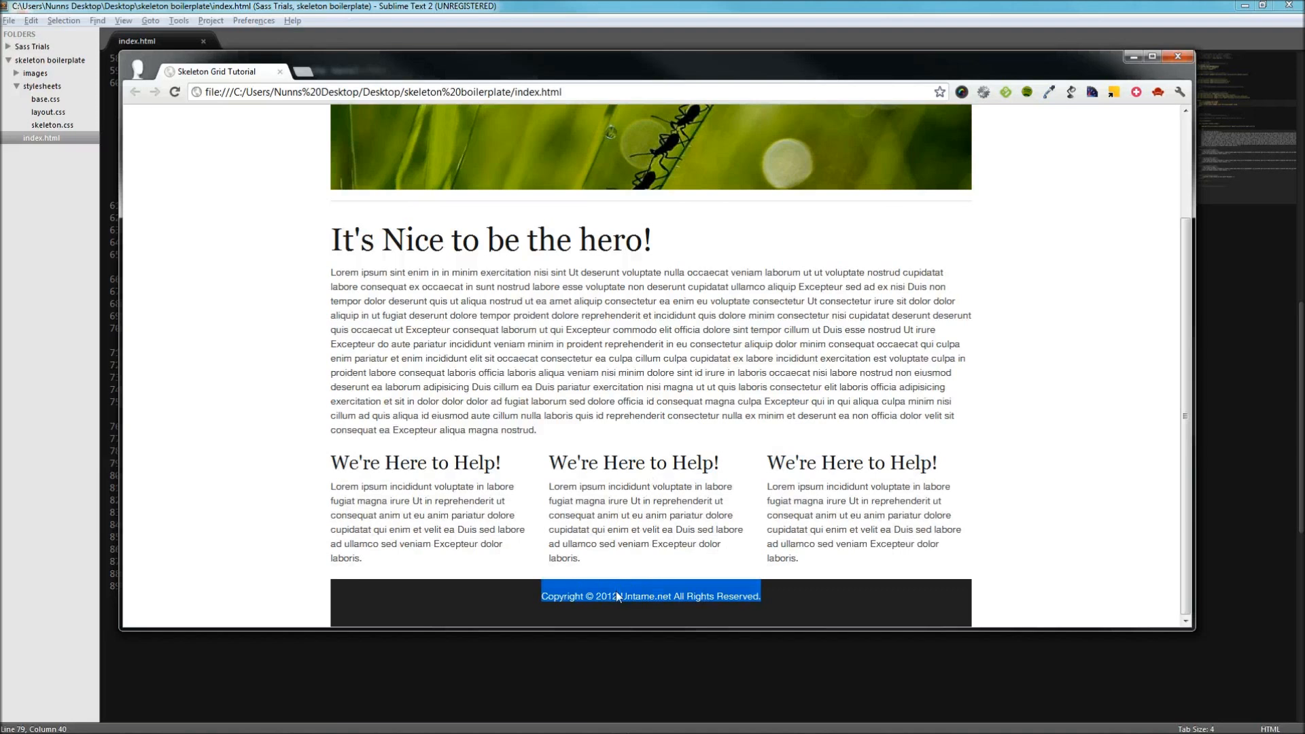
{"action": "left_click", "coordinate": [338, 601]}
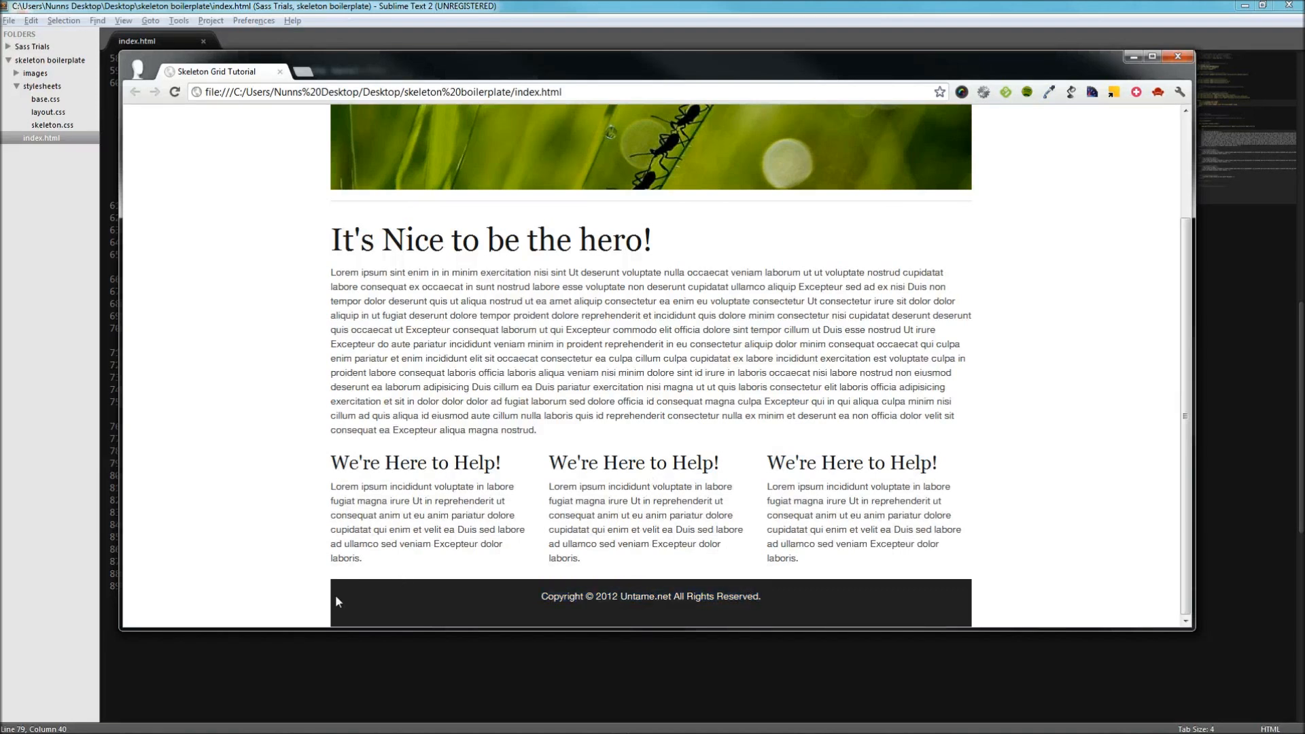
{"action": "mouse_move", "coordinate": [849, 62]}
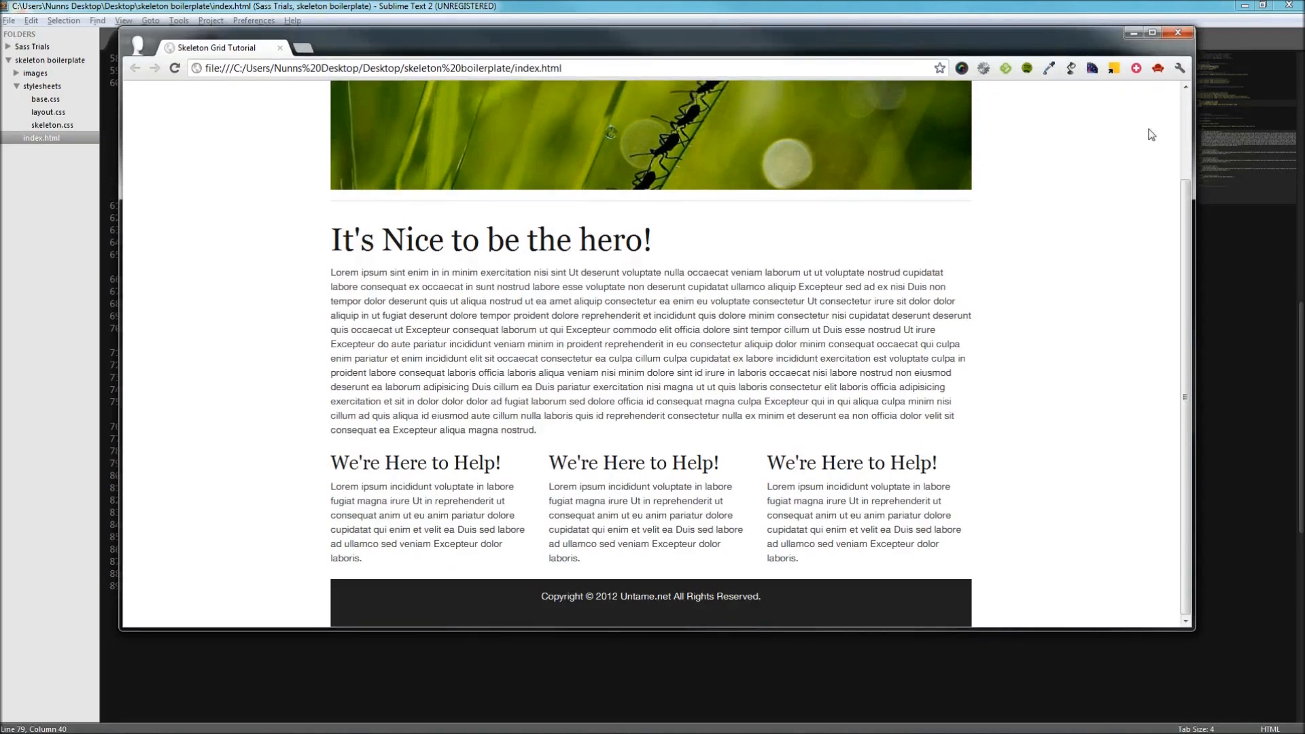
{"action": "mouse_move", "coordinate": [1192, 156]}
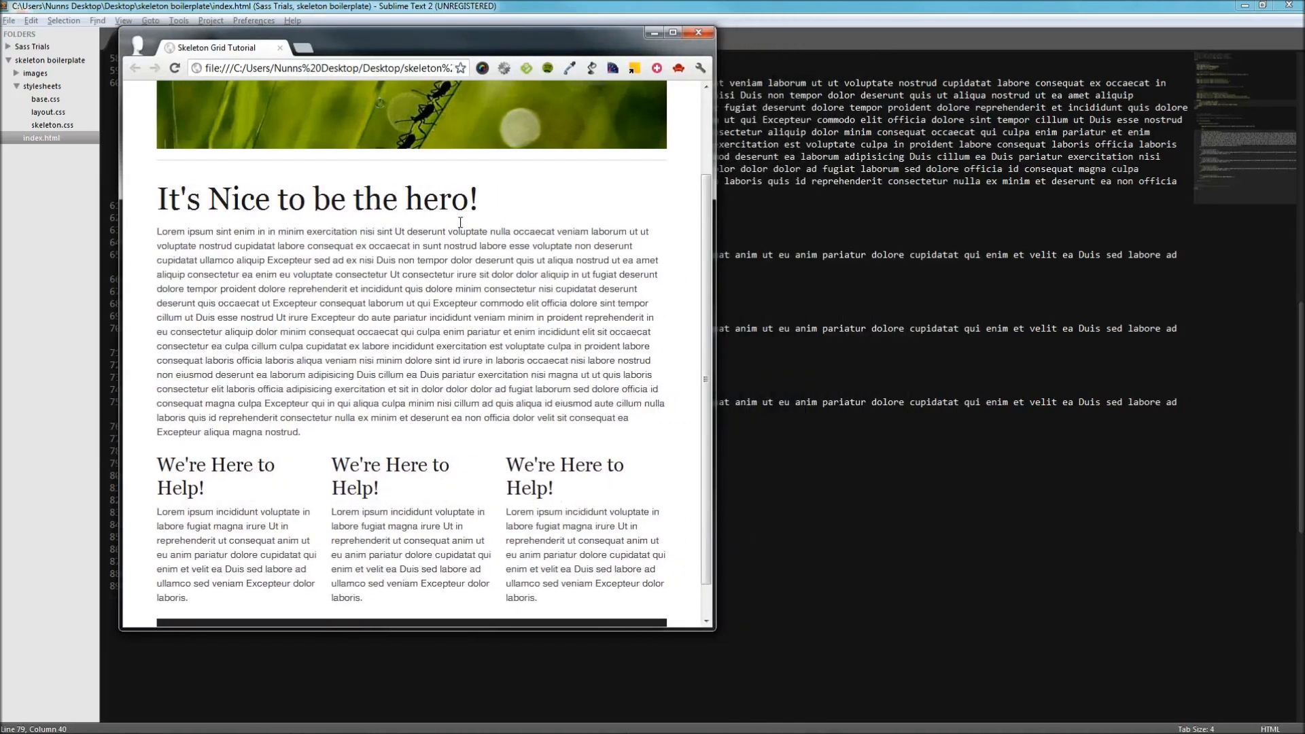
Scroll back up and check the narrowed page's scaled hero and wrapped headings
{"action": "scroll", "scroll_direction": "up", "scroll_amount": 3}
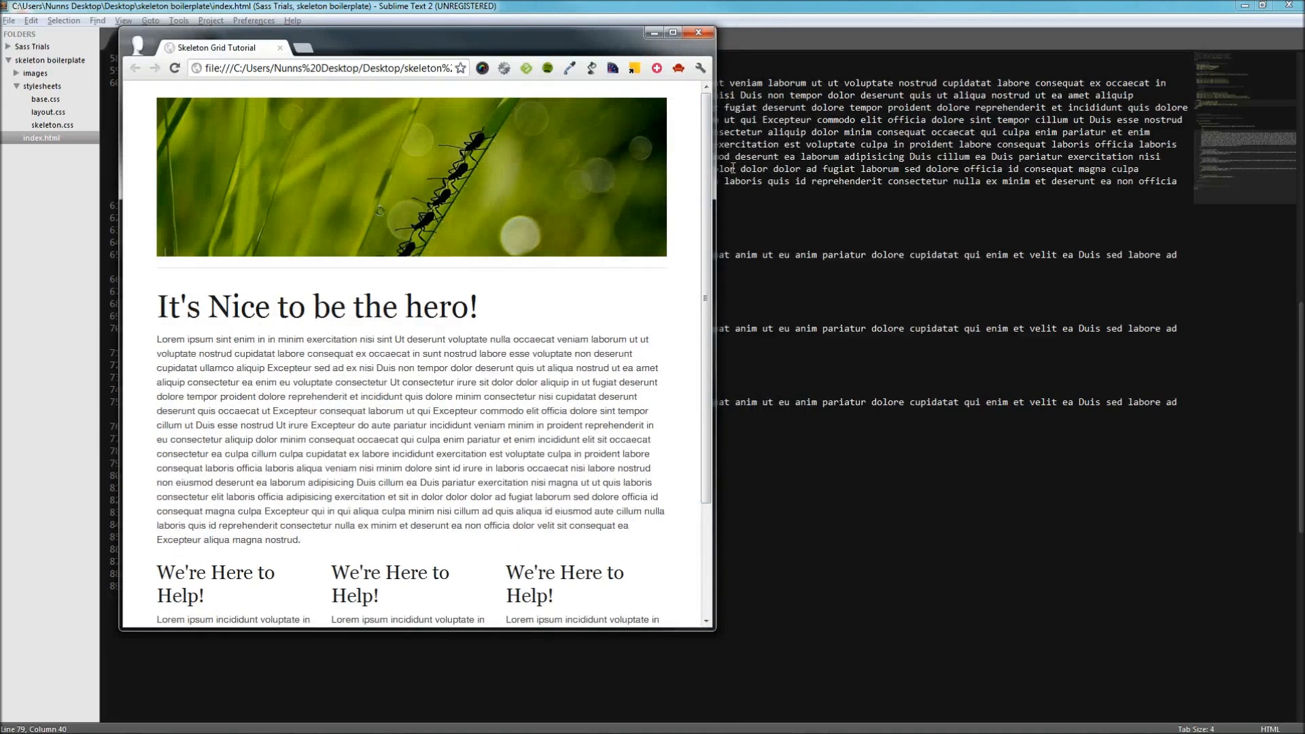
{"action": "left_click", "coordinate": [673, 33]}
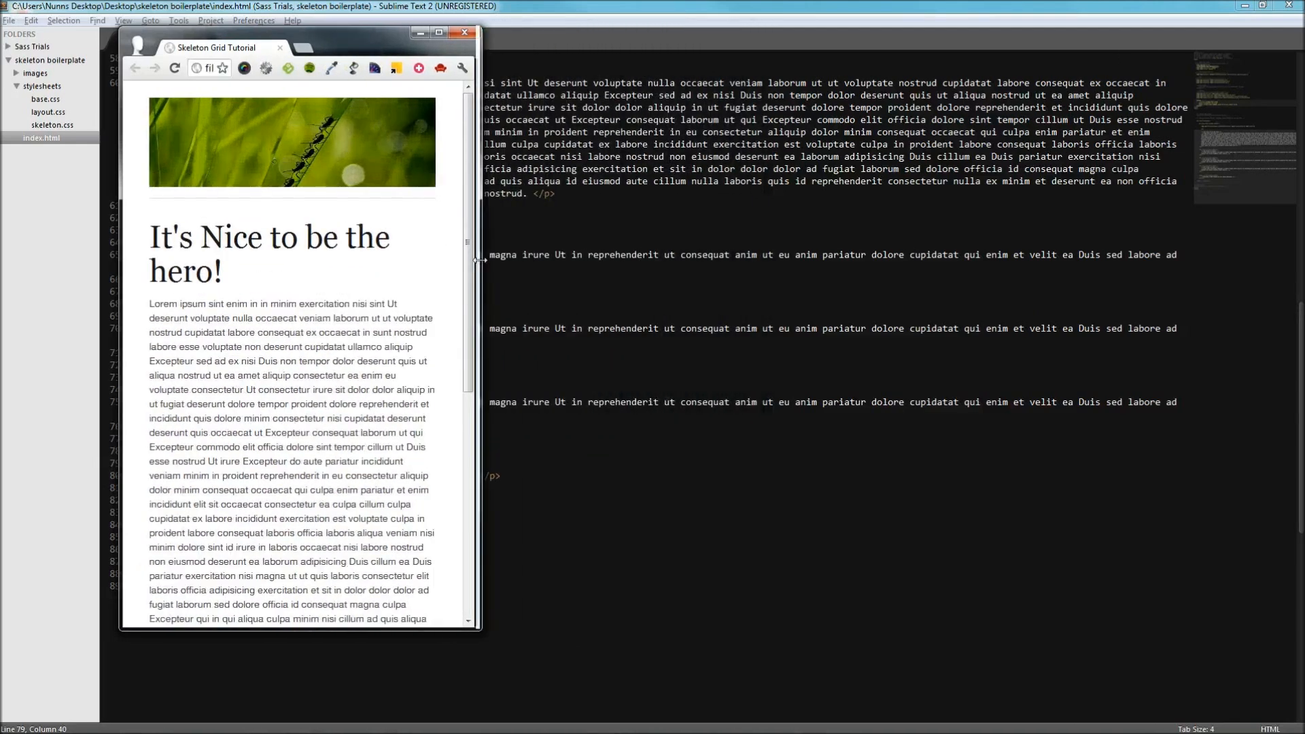
Scroll through the phone-width page to view the stacked columns and wrapped footer
{"action": "scroll", "scroll_direction": "down", "scroll_amount": 3}
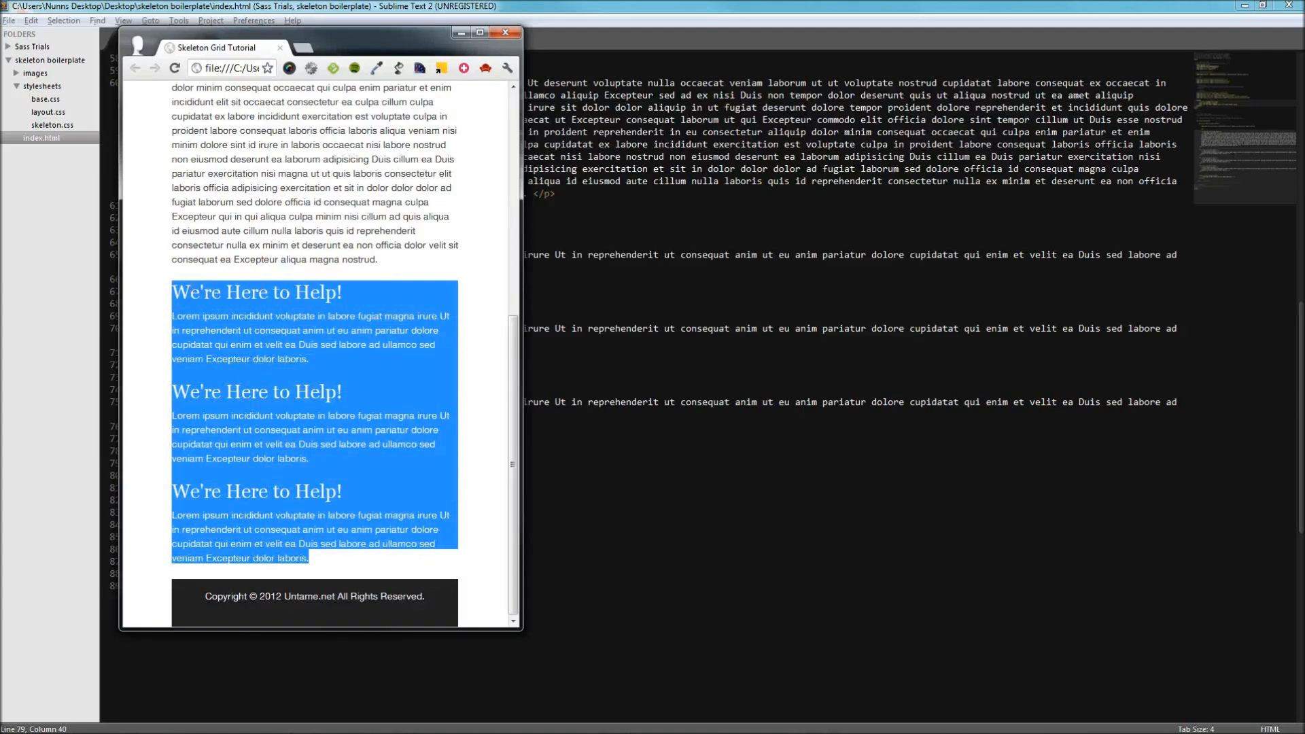
{"action": "scroll", "scroll_direction": "up", "scroll_amount": 3}
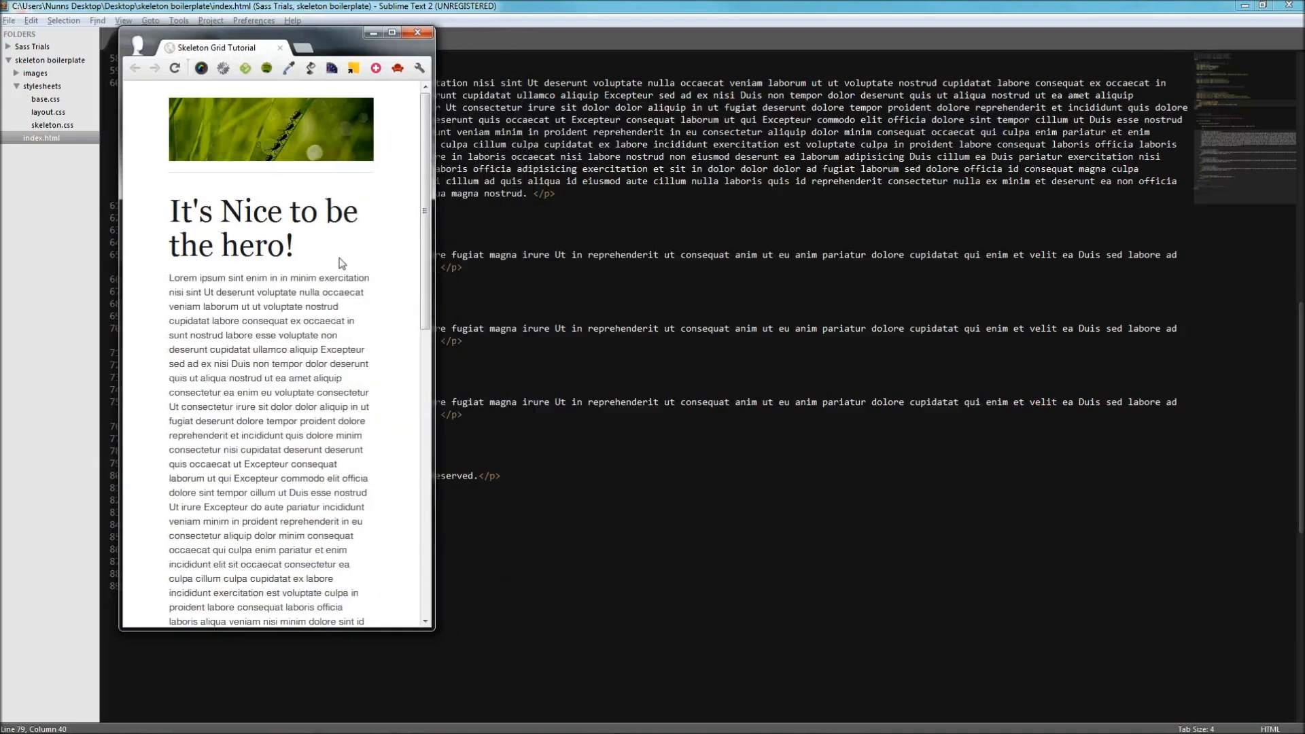
{"action": "scroll", "scroll_direction": "down", "scroll_amount": 3}
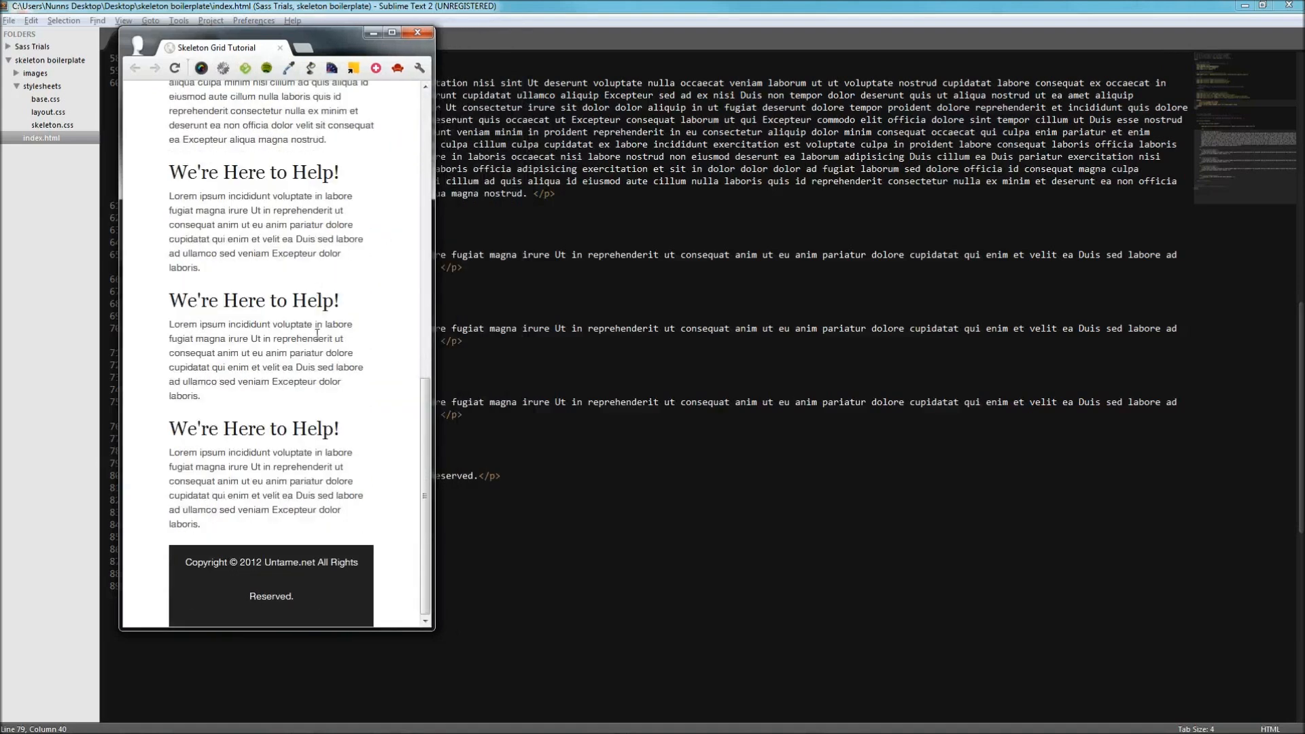